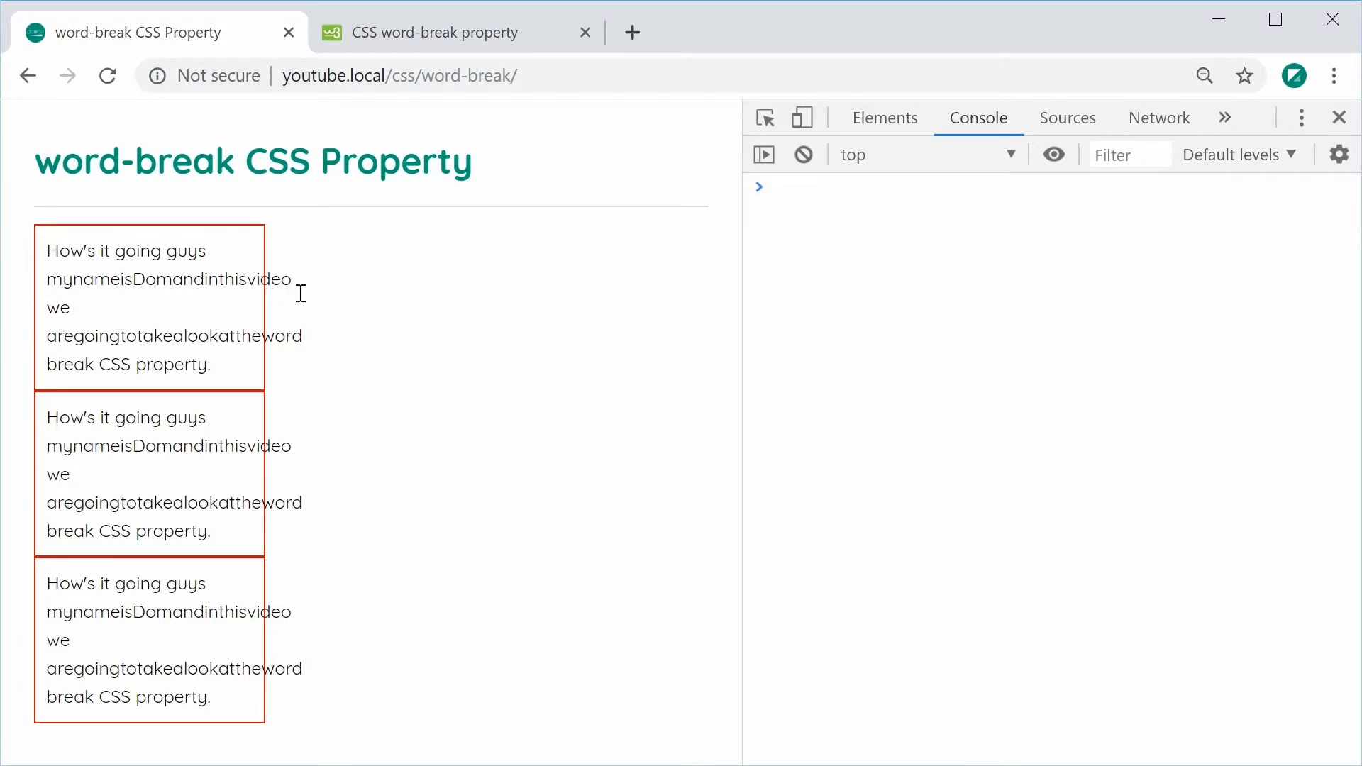
mouse_move(294, 270)
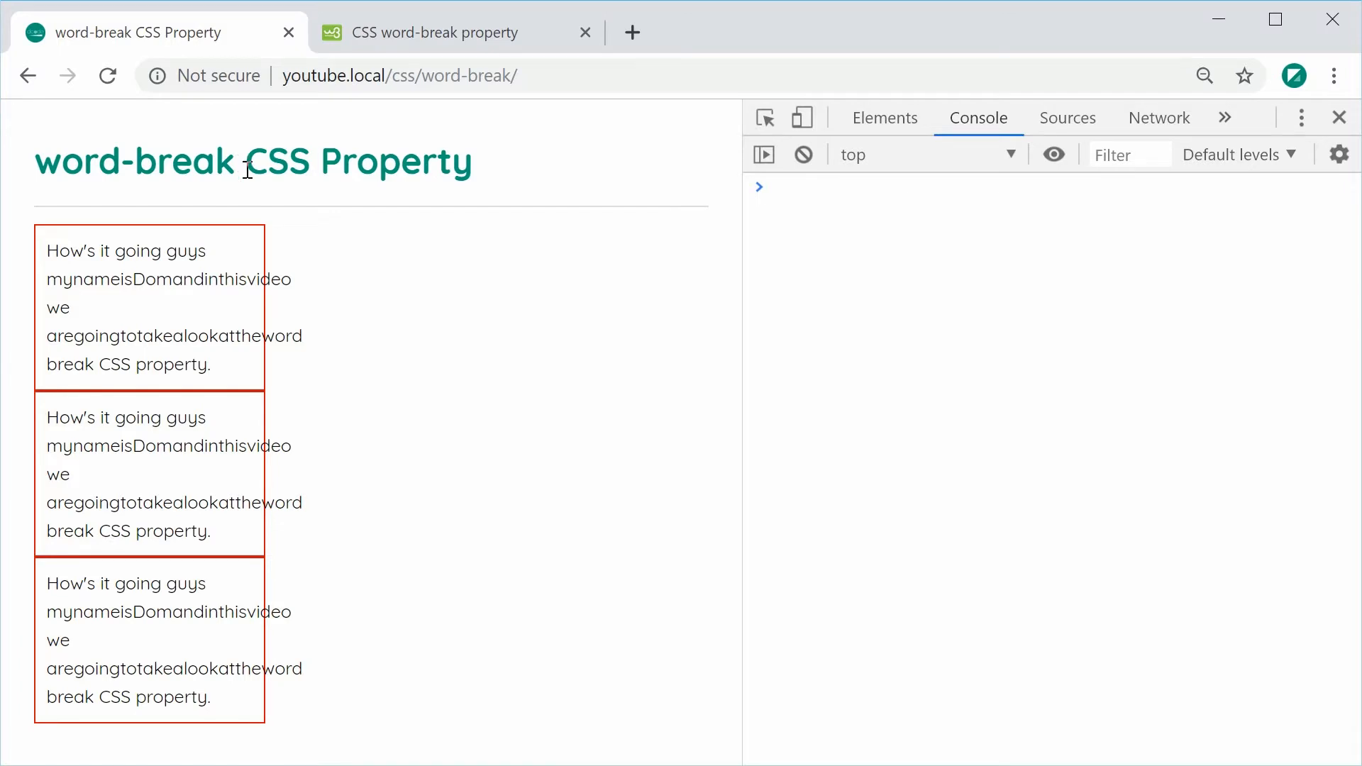
mouse_move(322, 268)
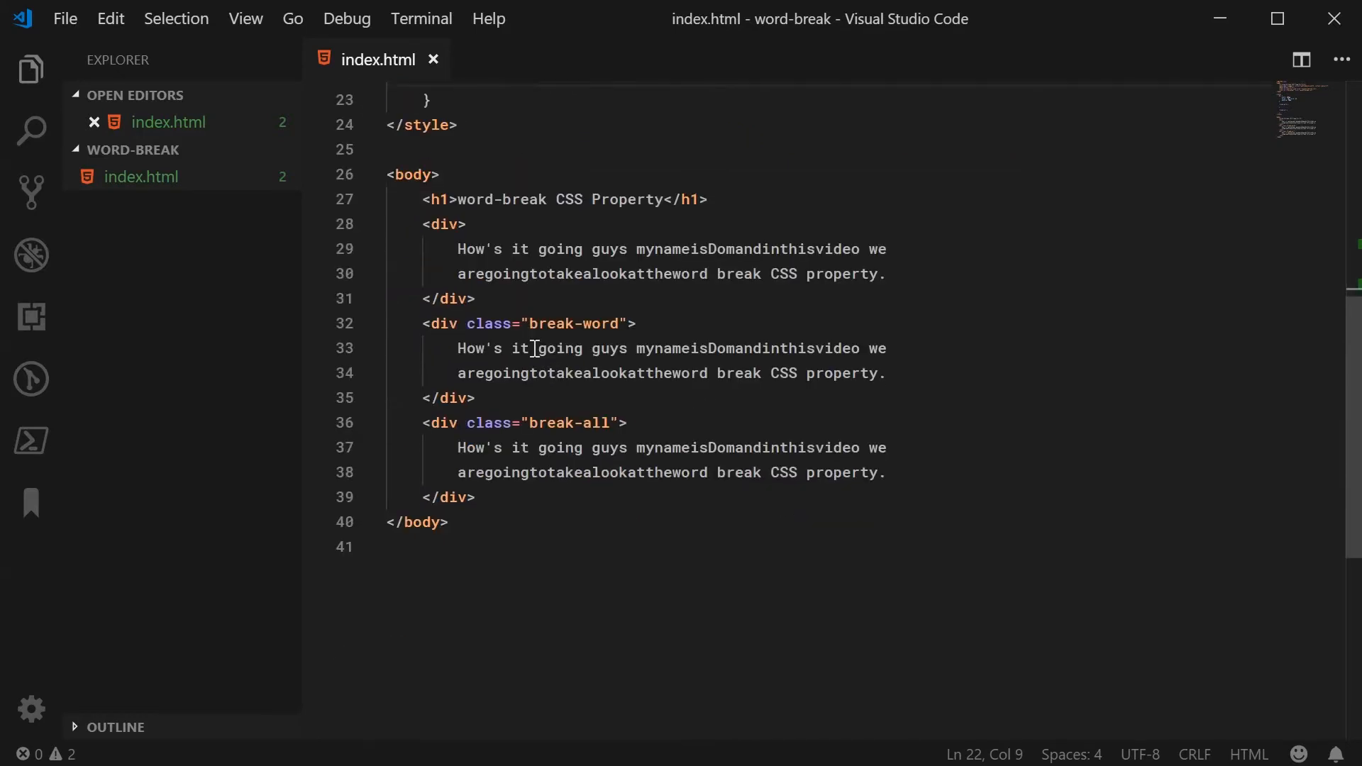
mouse_move(491, 324)
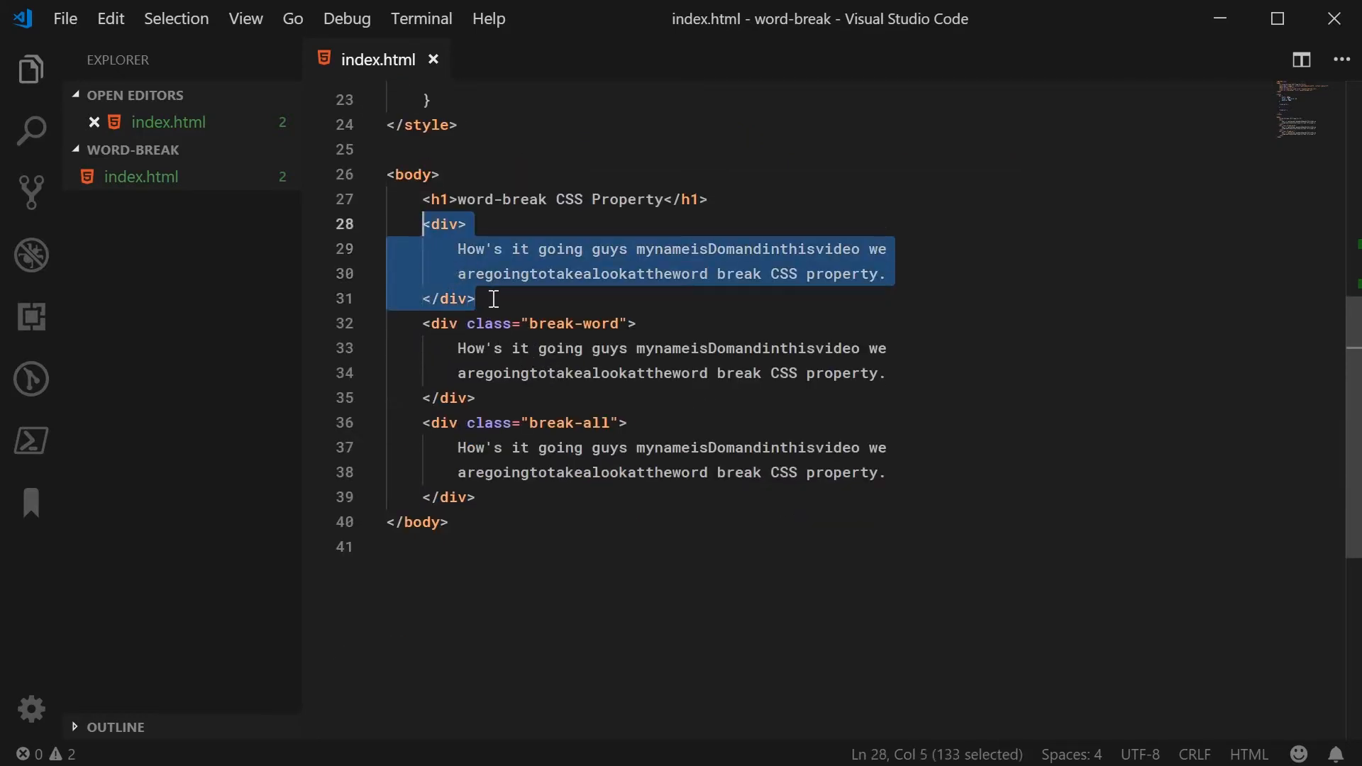
Point out the three demo divs and their break-word and break-all class names
click(477, 298)
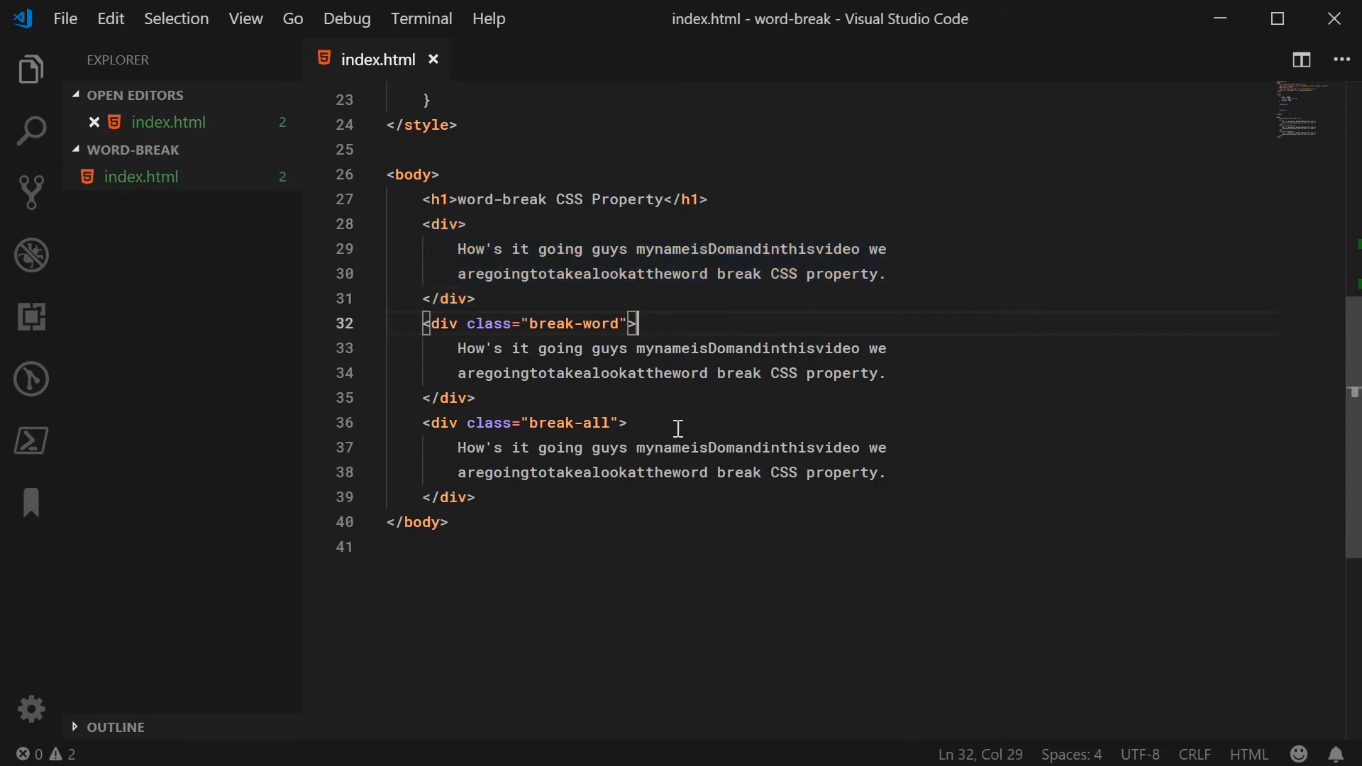
click(626, 423)
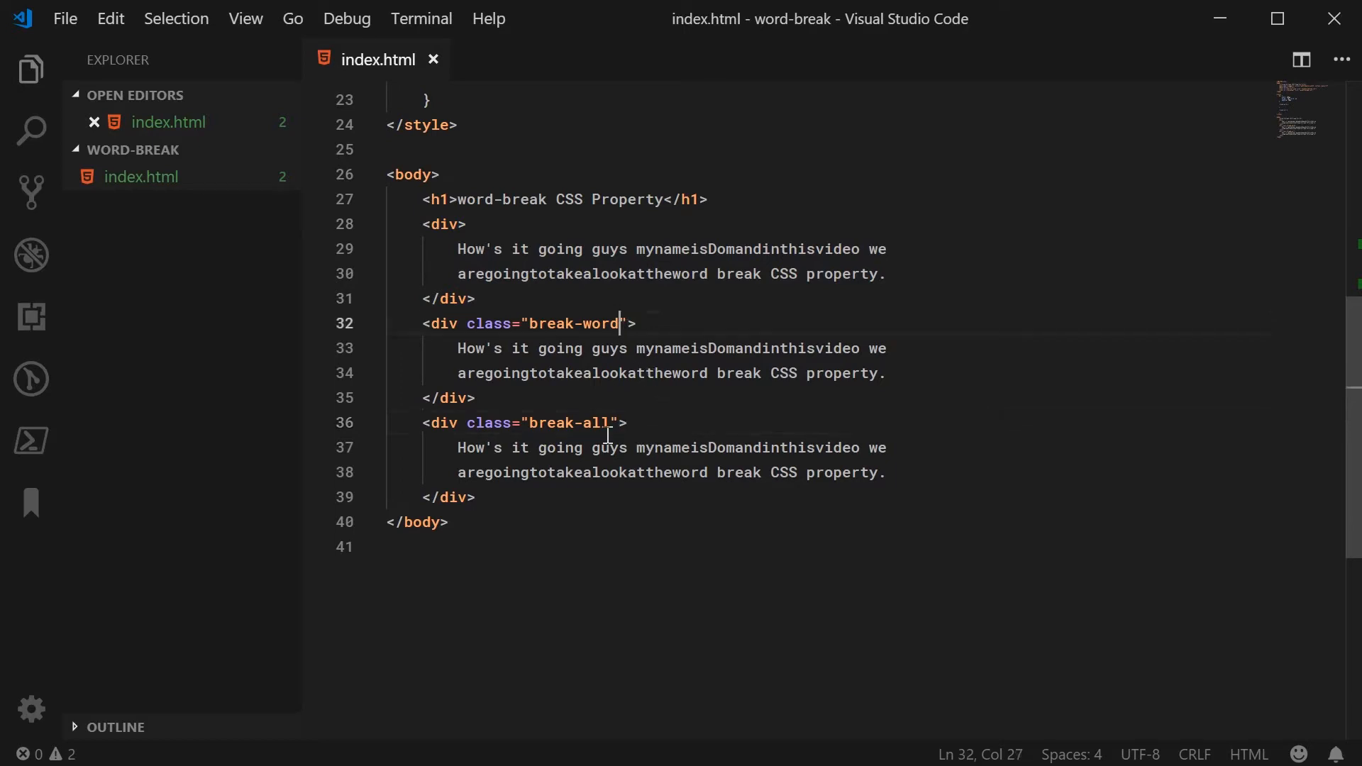
click(602, 423)
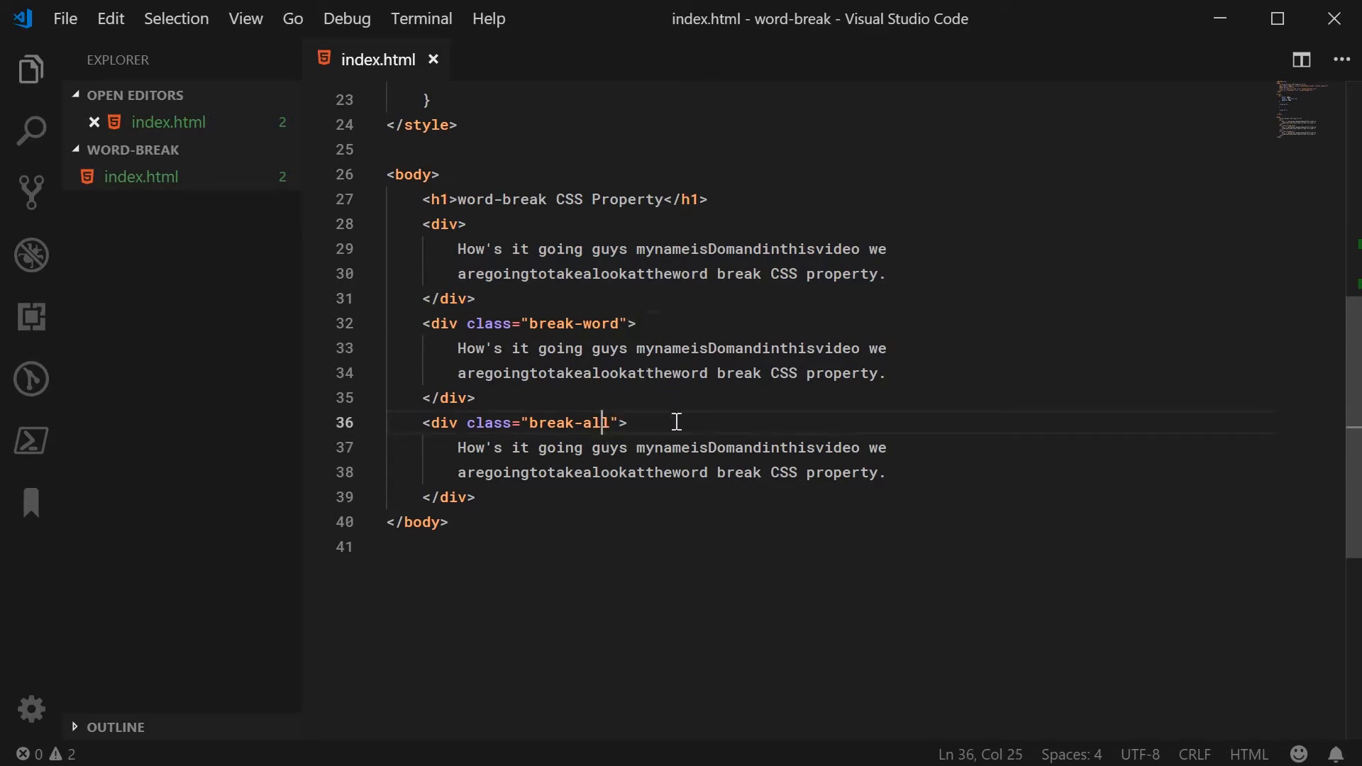
mouse_move(545, 219)
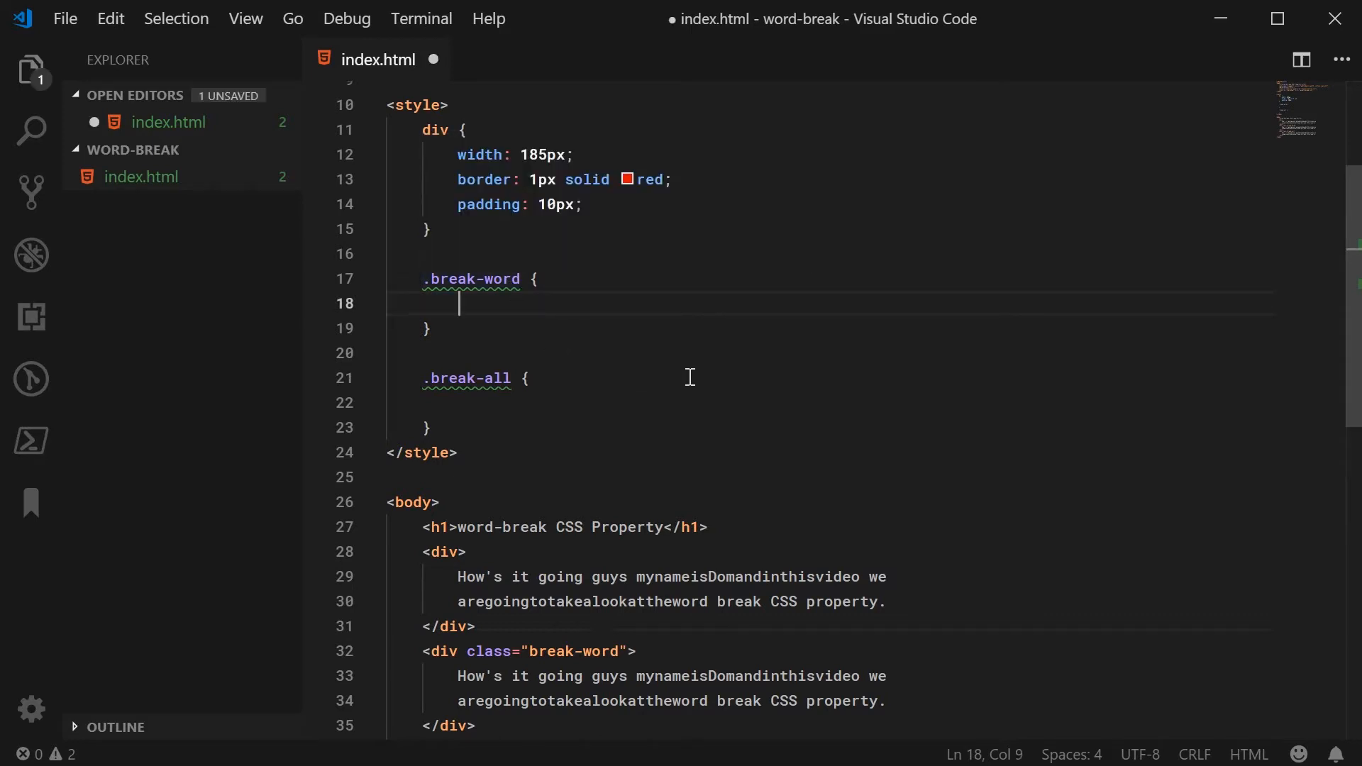
Add word-break: break-word; to the .break-word rule and save index.html
text(word-break:)
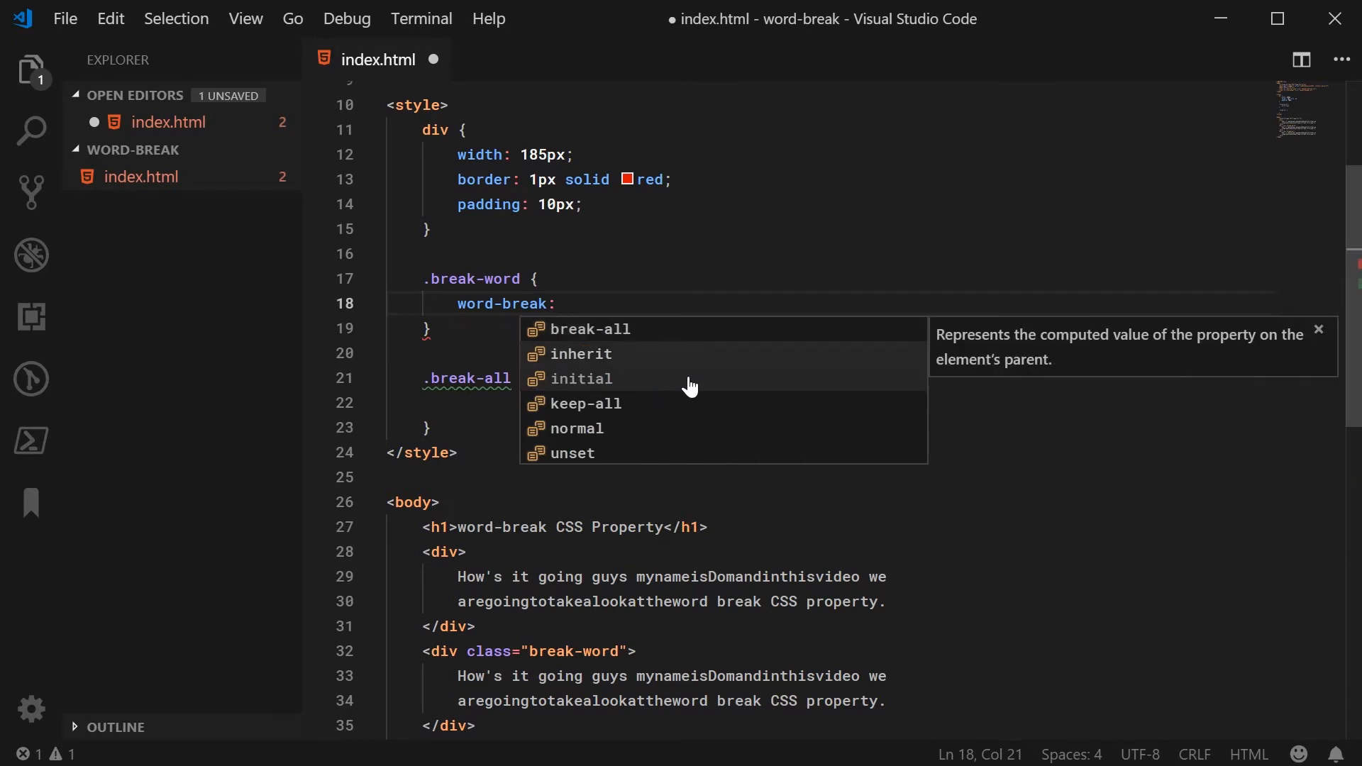
text(bre)
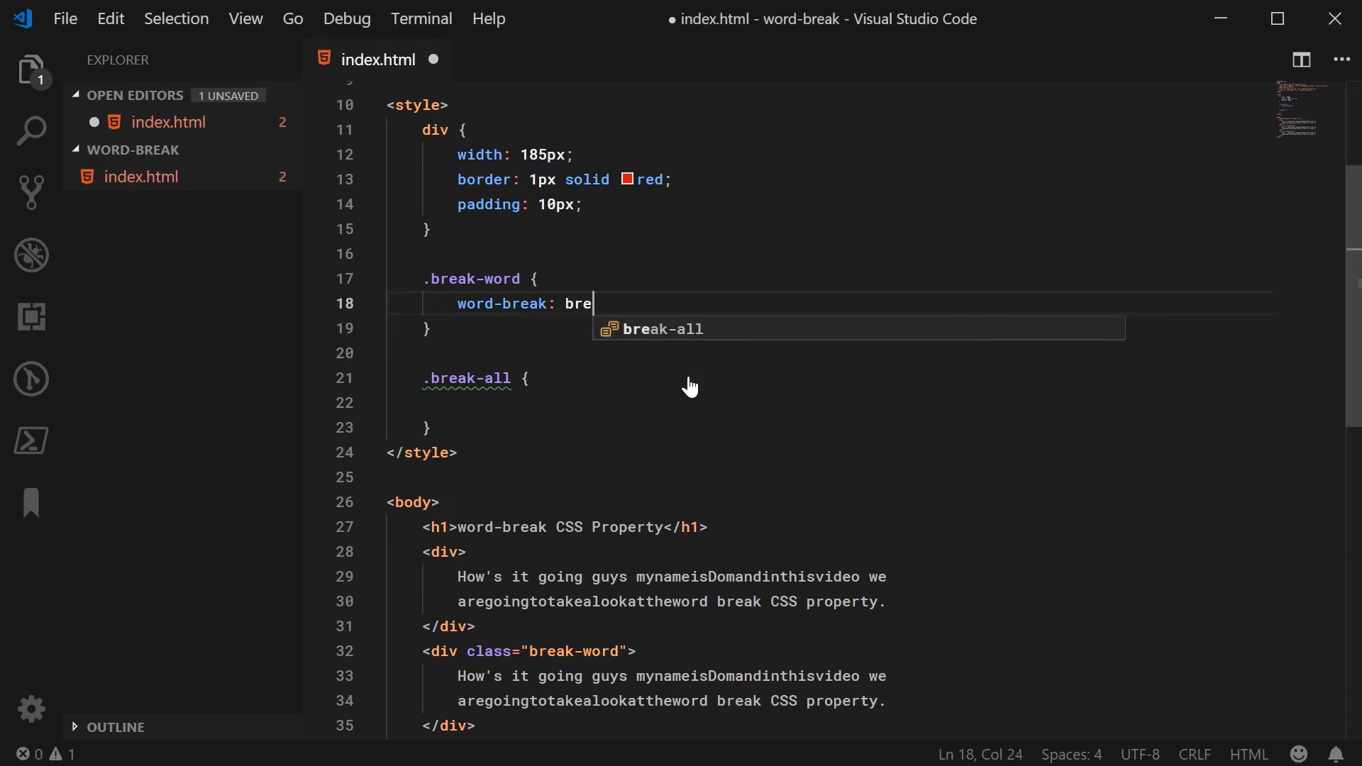
text(ak-word;)
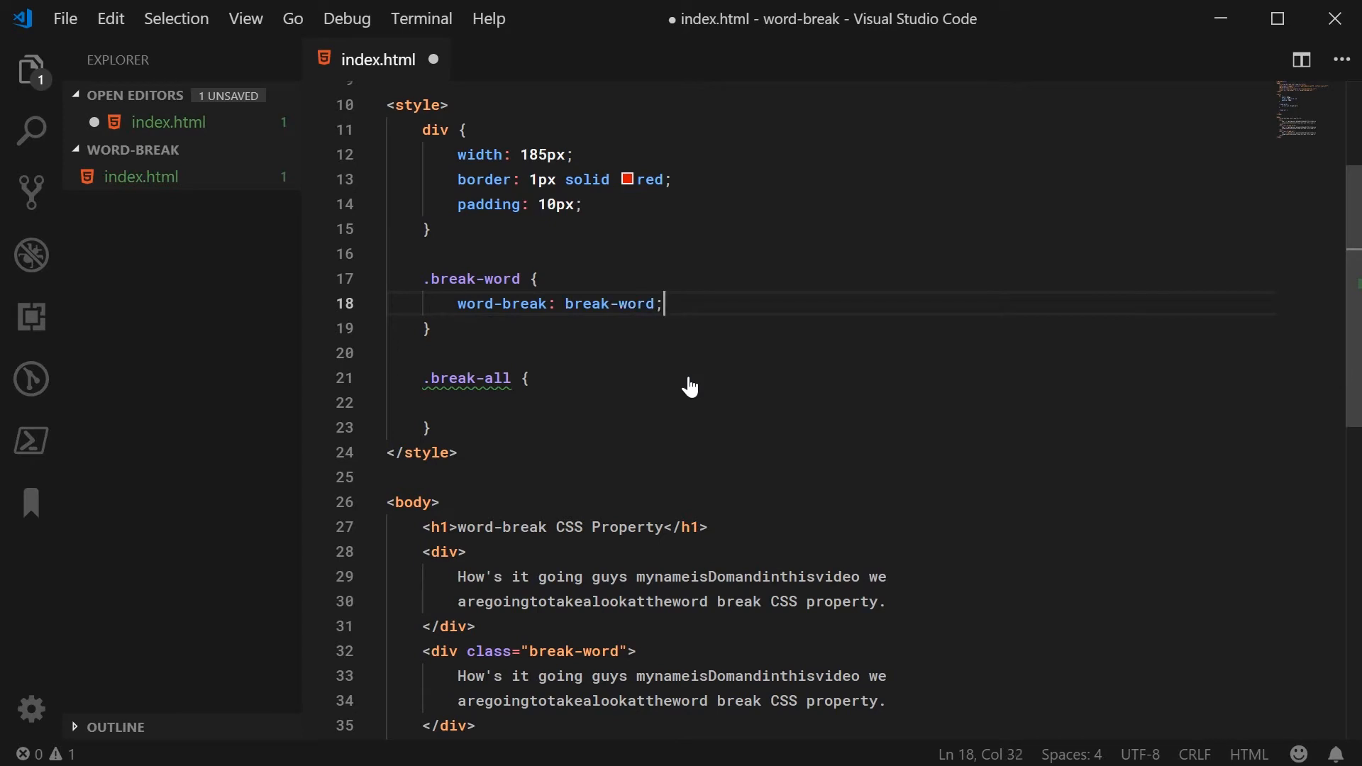
key(ctrl+s)
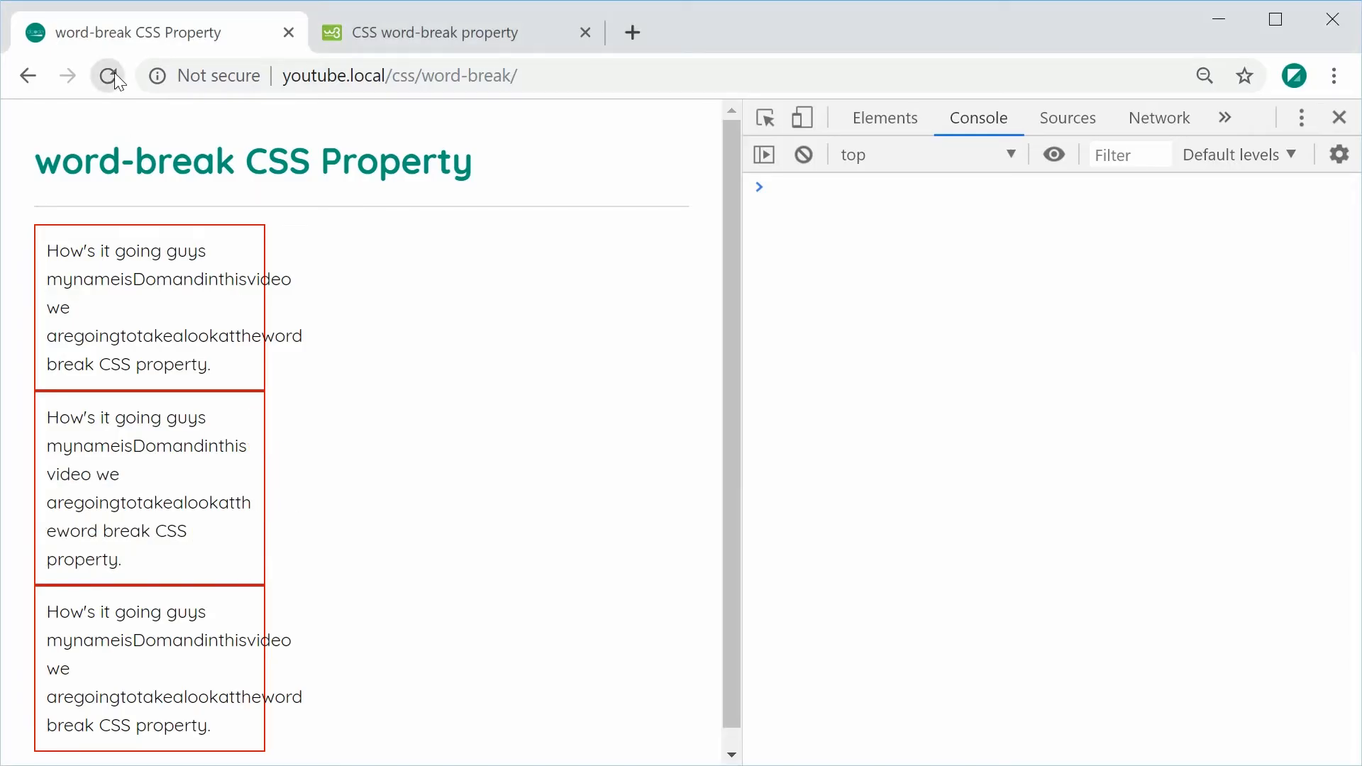
Reload the demo so the second box splits long words to fit its width
click(108, 75)
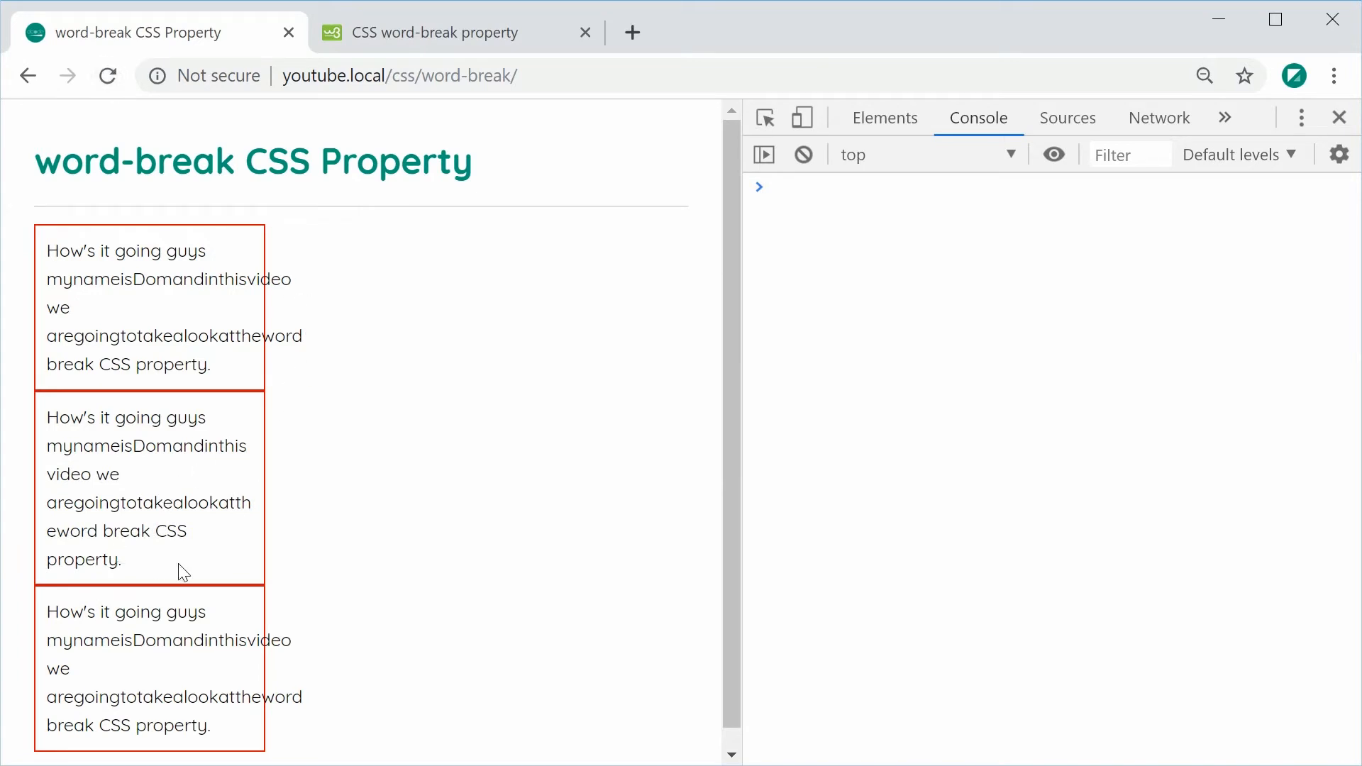
mouse_move(218, 466)
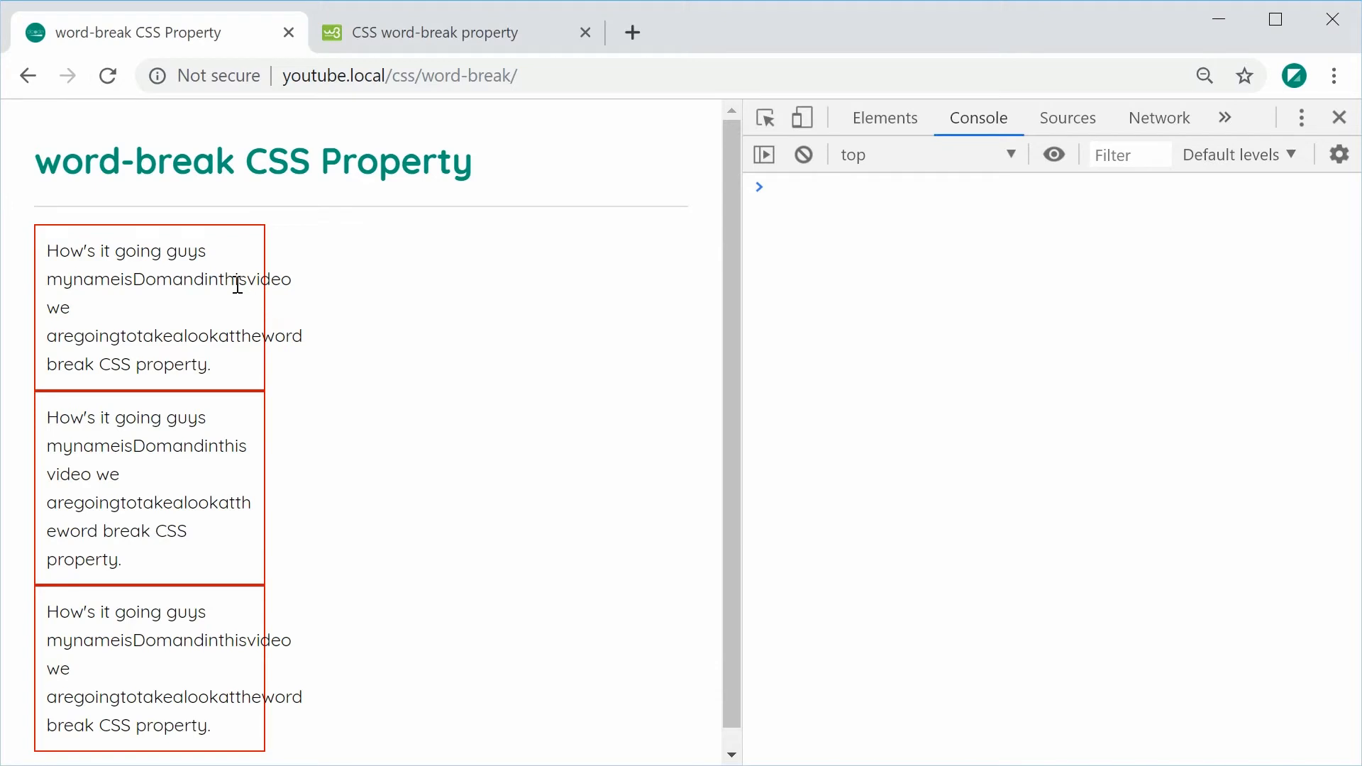
mouse_move(244, 431)
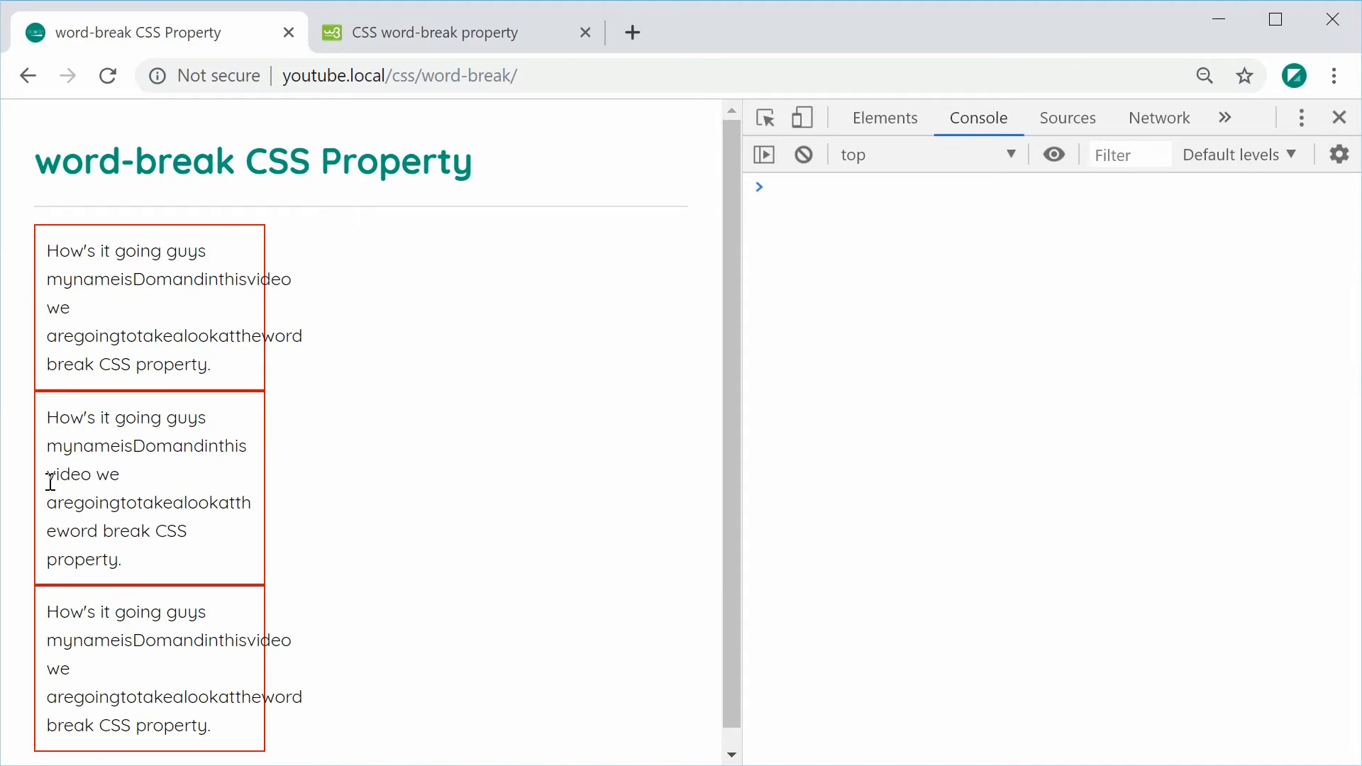
mouse_move(185, 481)
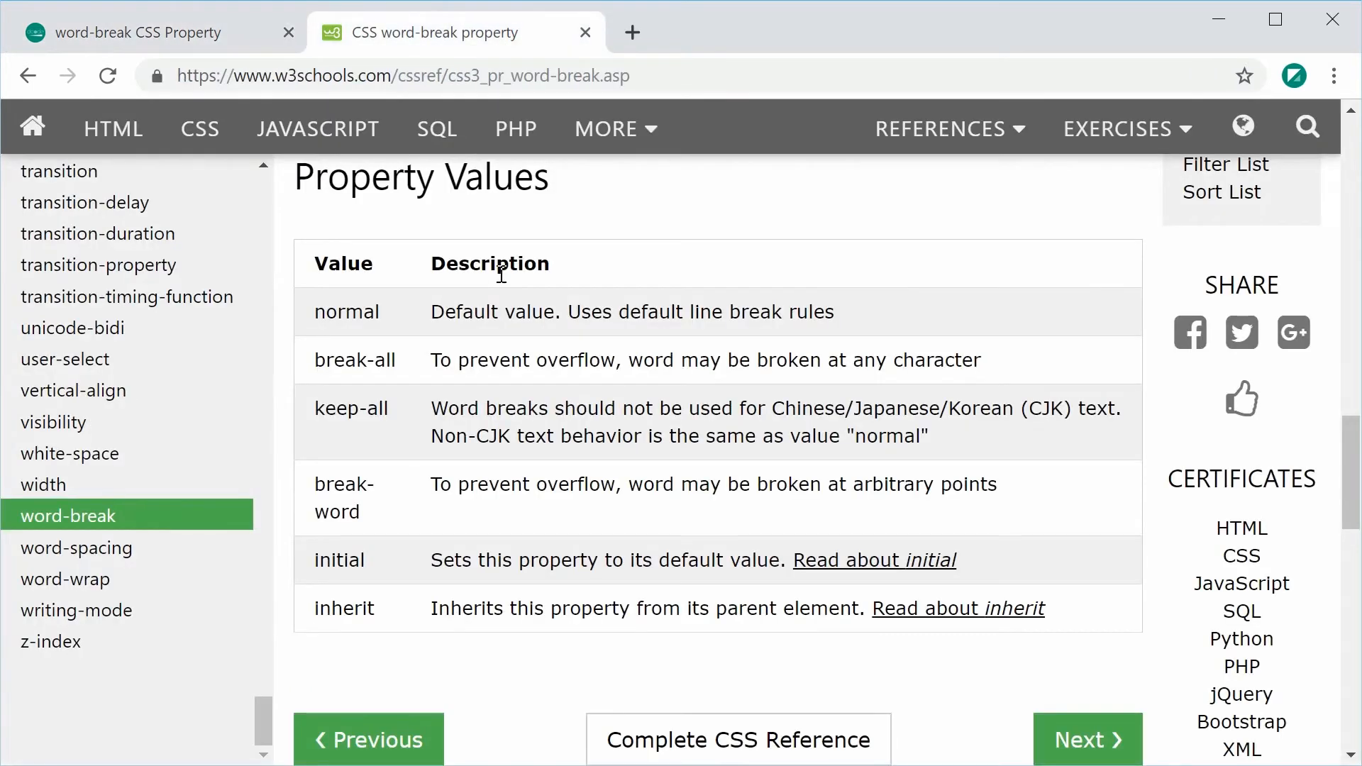
mouse_move(420, 515)
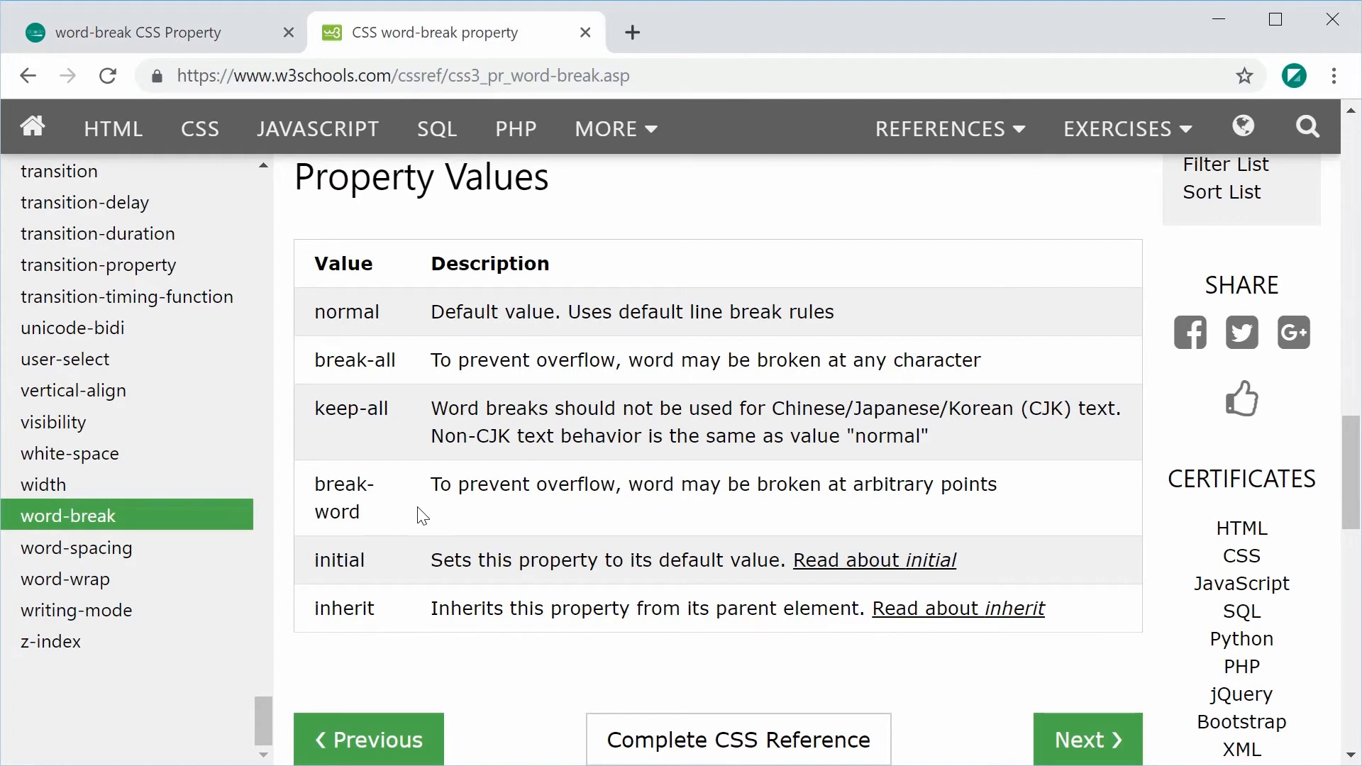
mouse_move(917, 512)
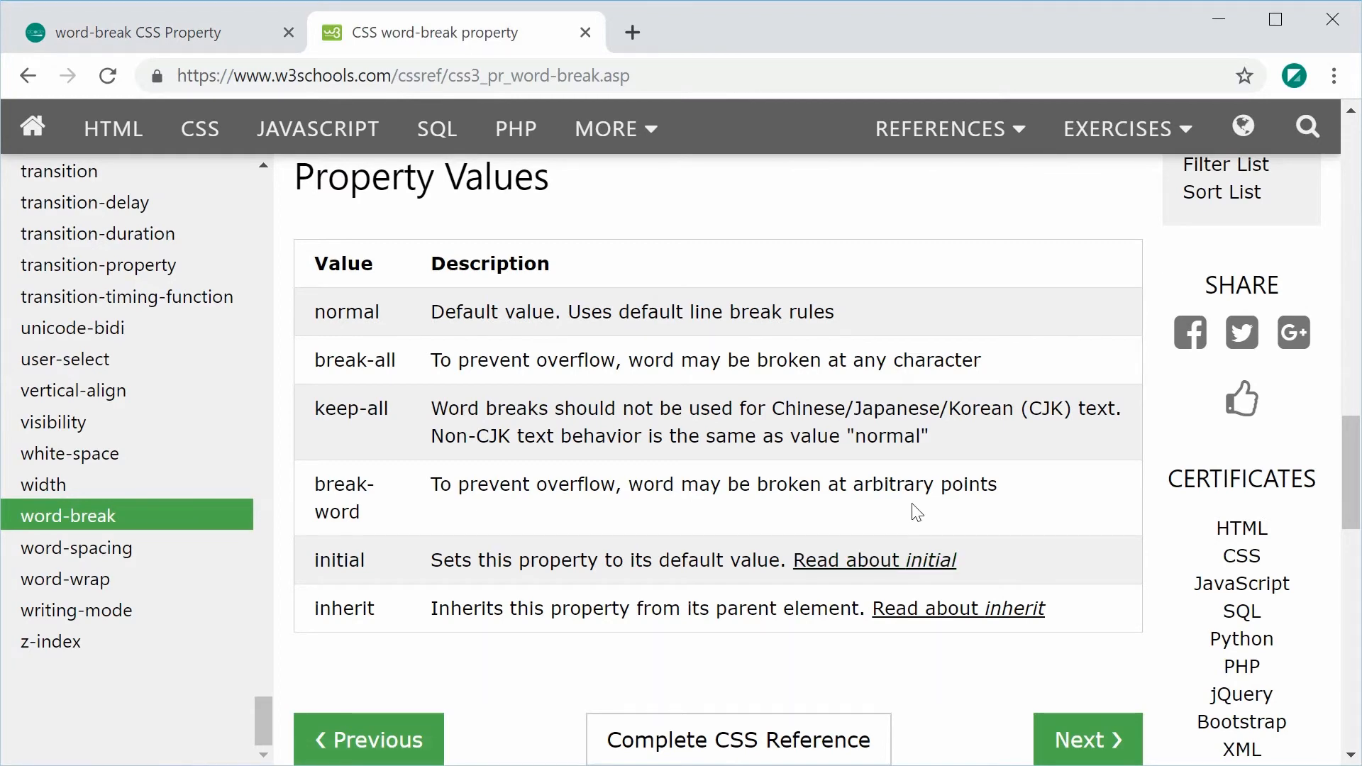
mouse_move(402, 347)
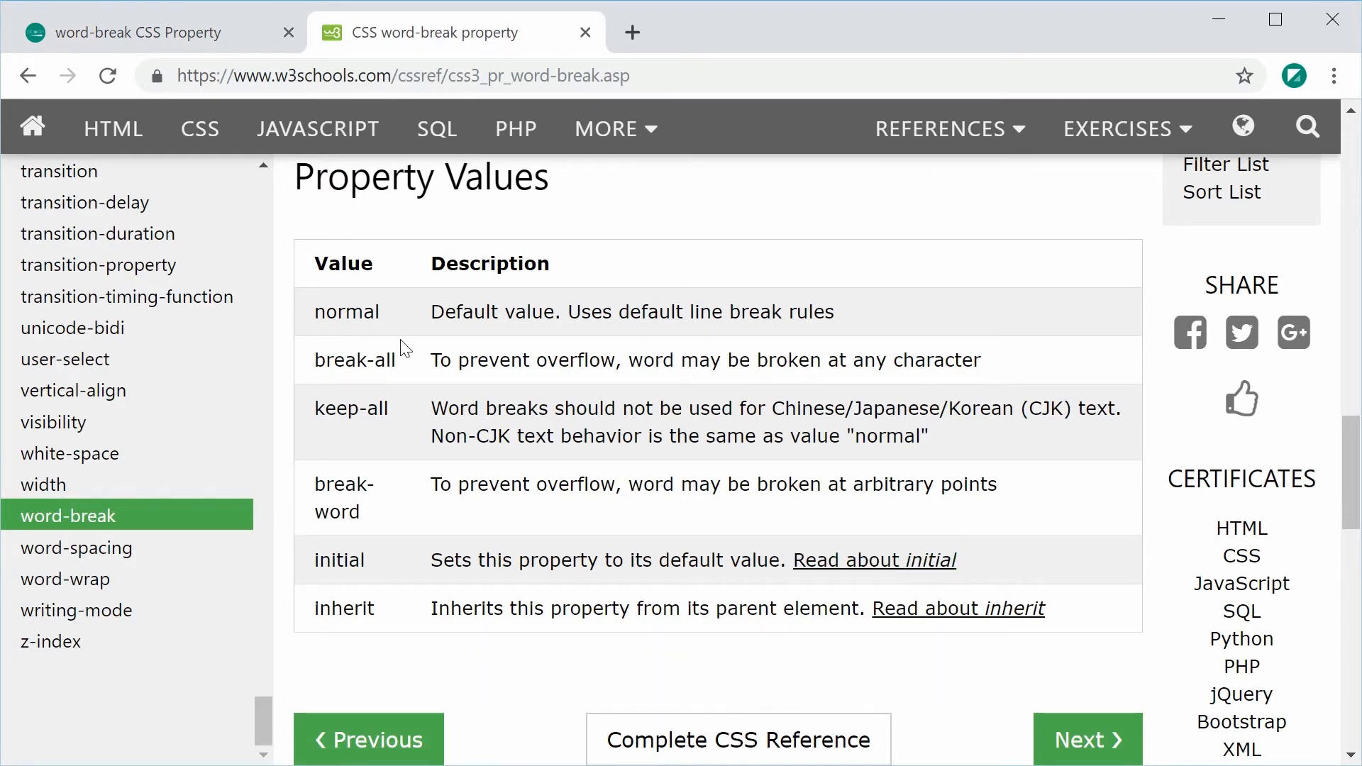
Return from the W3Schools word-break reference to the local demo tab
click(131, 32)
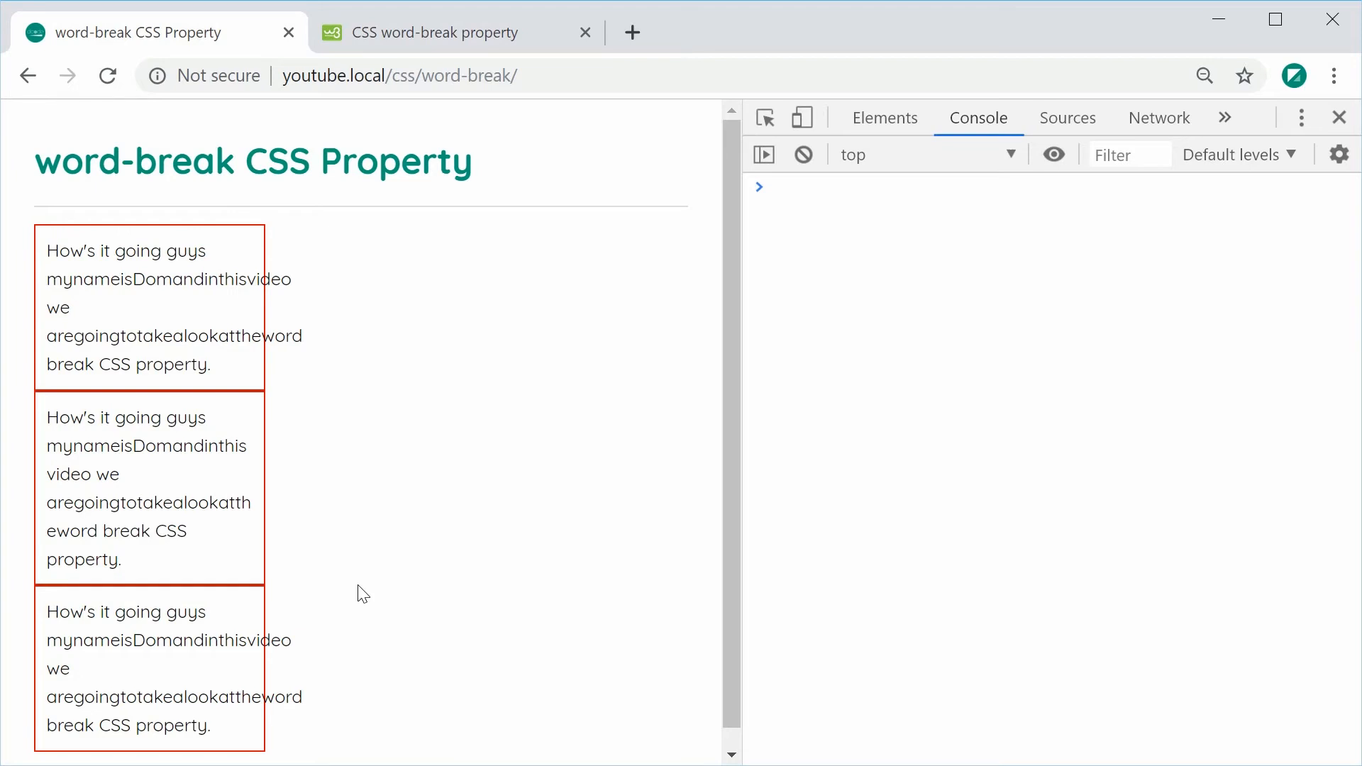
mouse_move(44, 520)
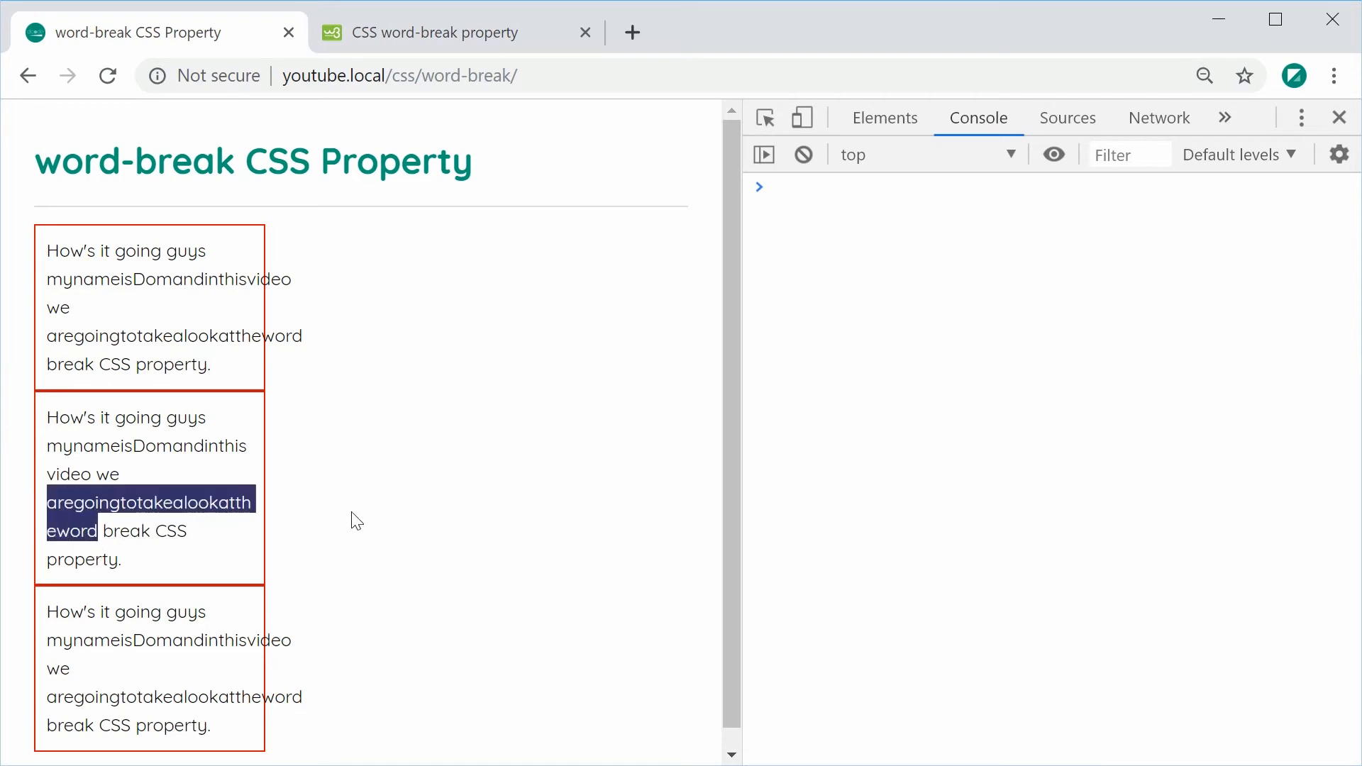
click(253, 511)
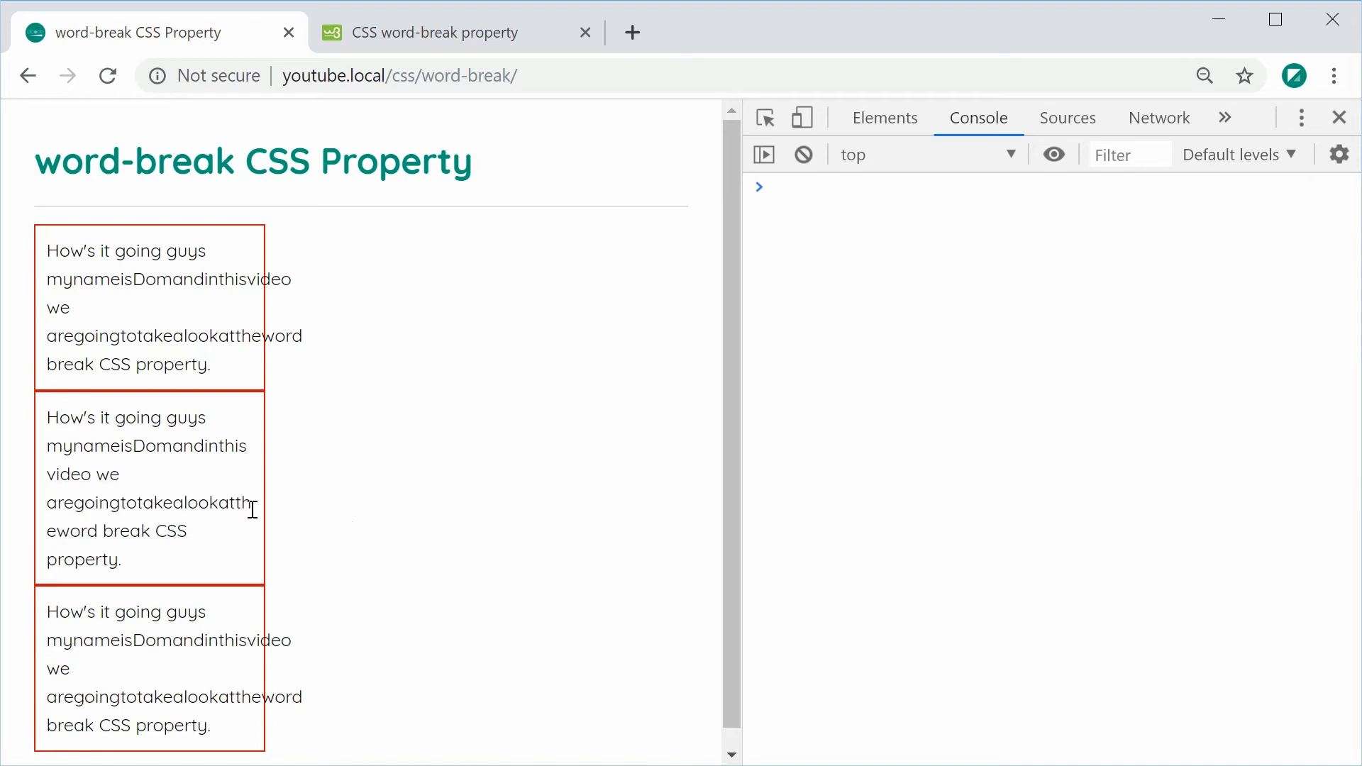
mouse_move(257, 525)
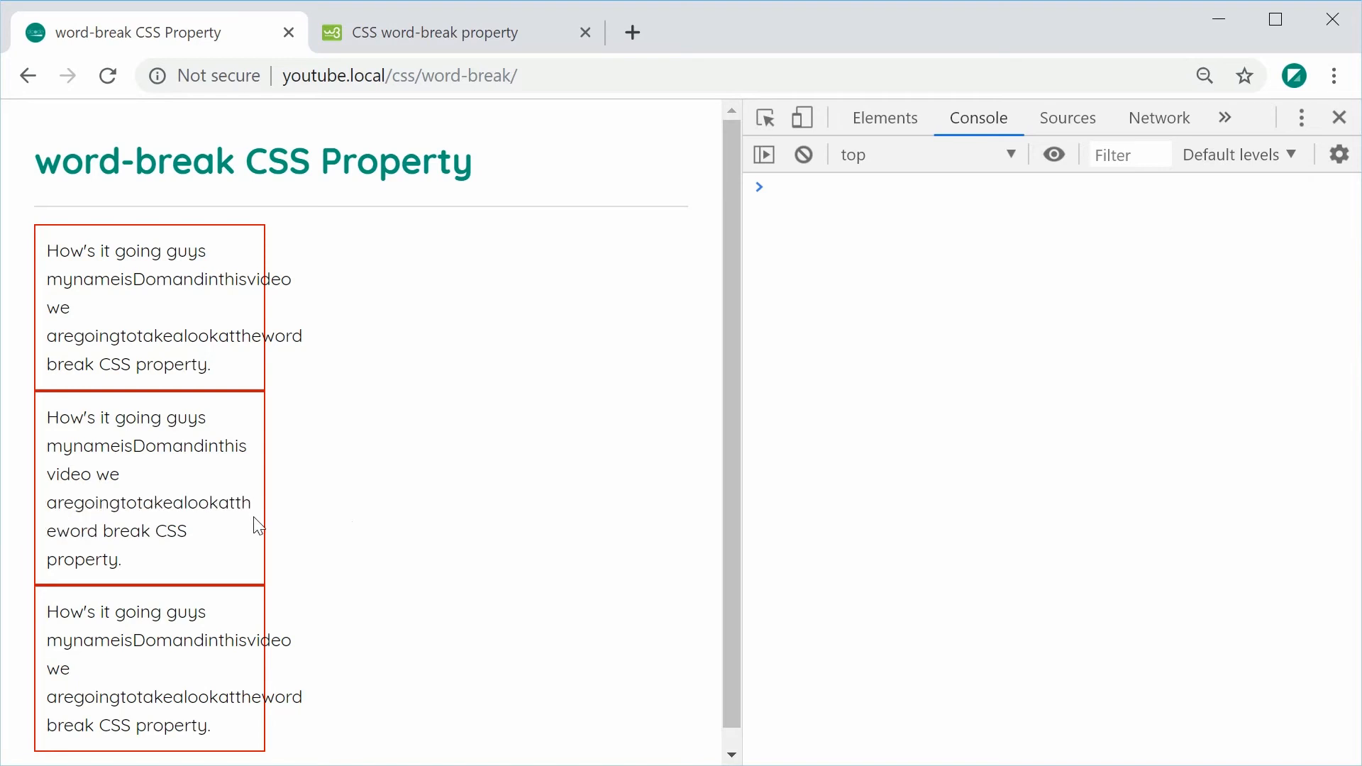
mouse_move(306, 537)
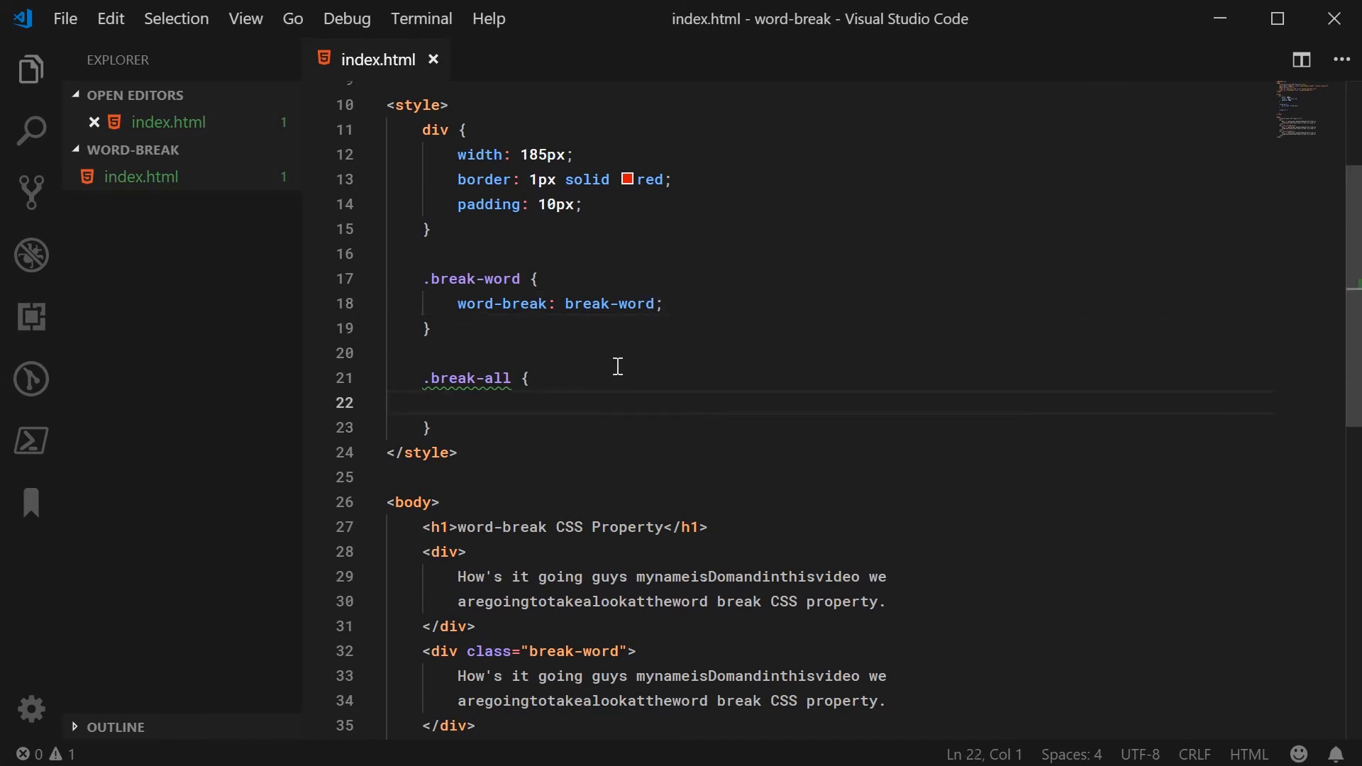
Add word-break: break-all; to the .break-all rule and save index.html
text(word-break: break-all;)
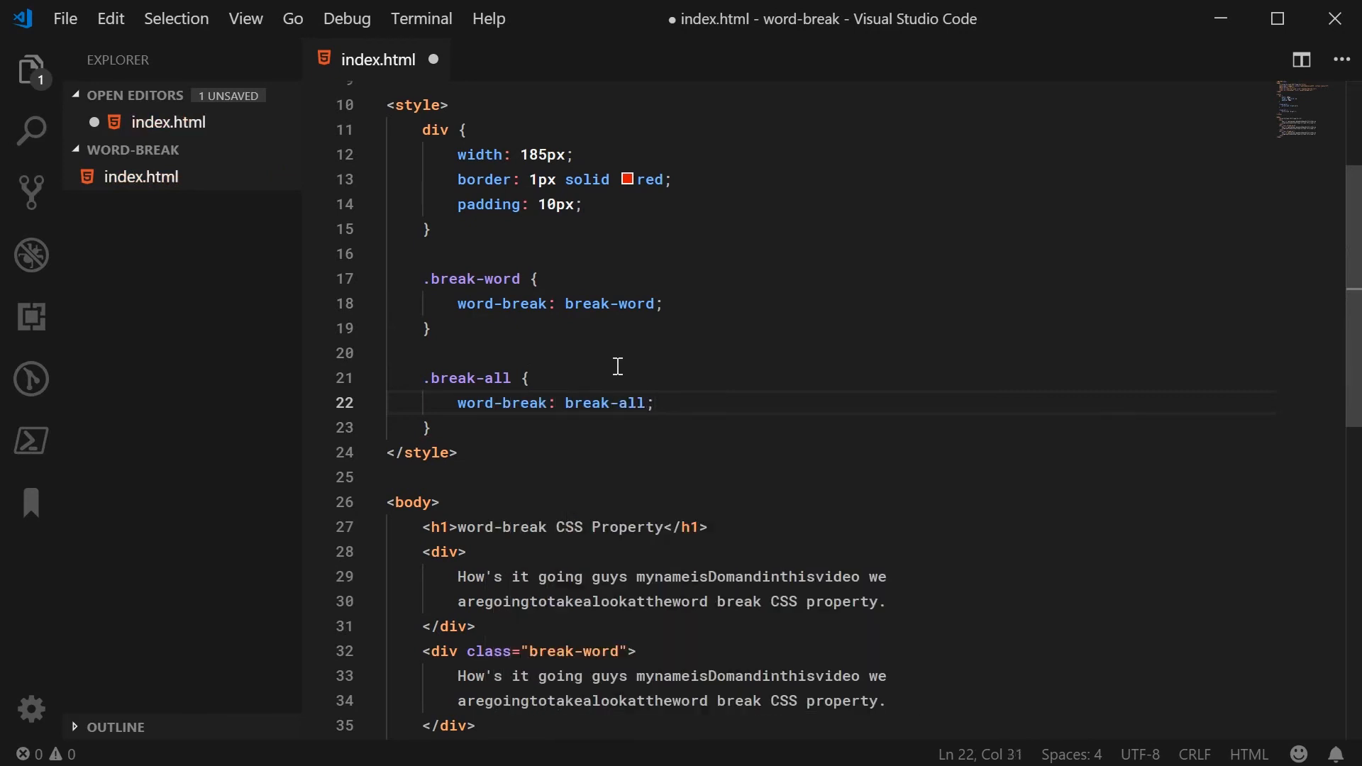
key(ctrl+s)
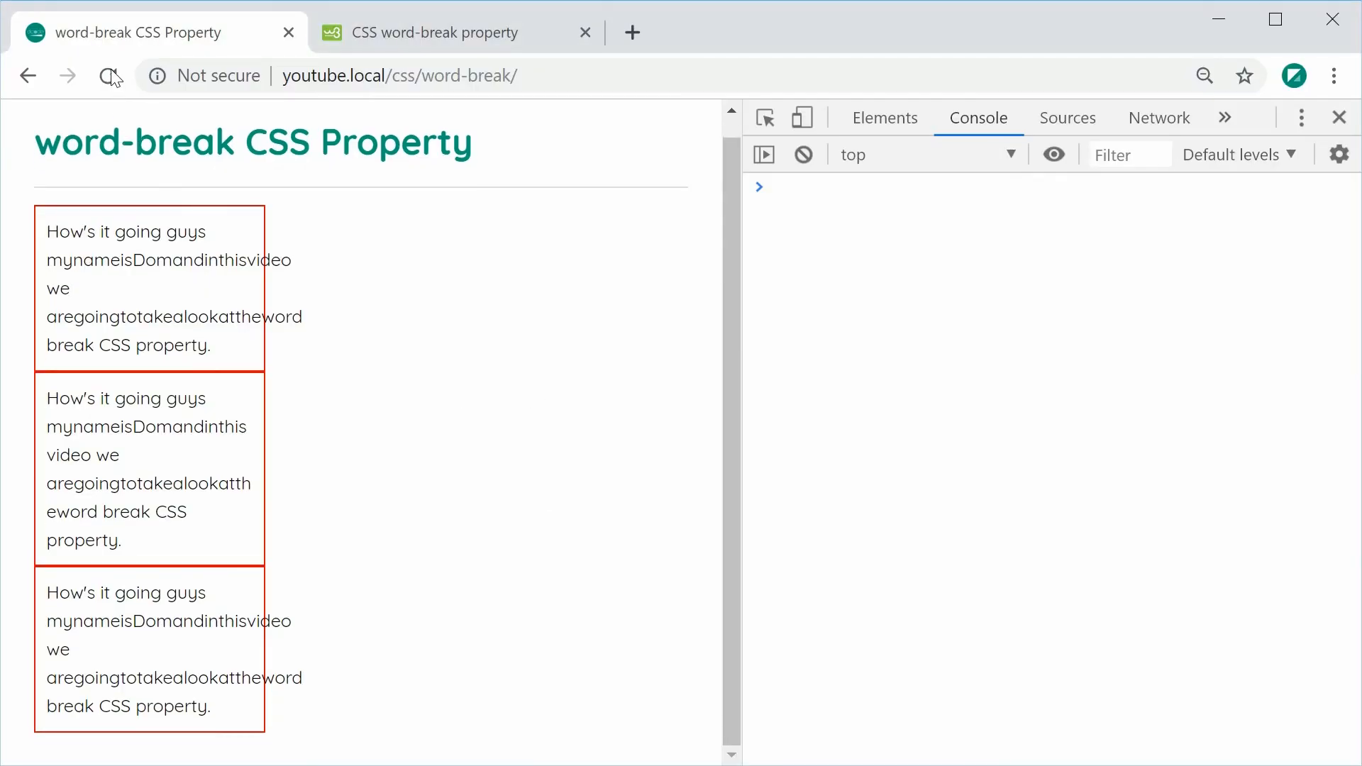
Reload the demo and inspect the third box breaking text mid-word at any character
click(106, 75)
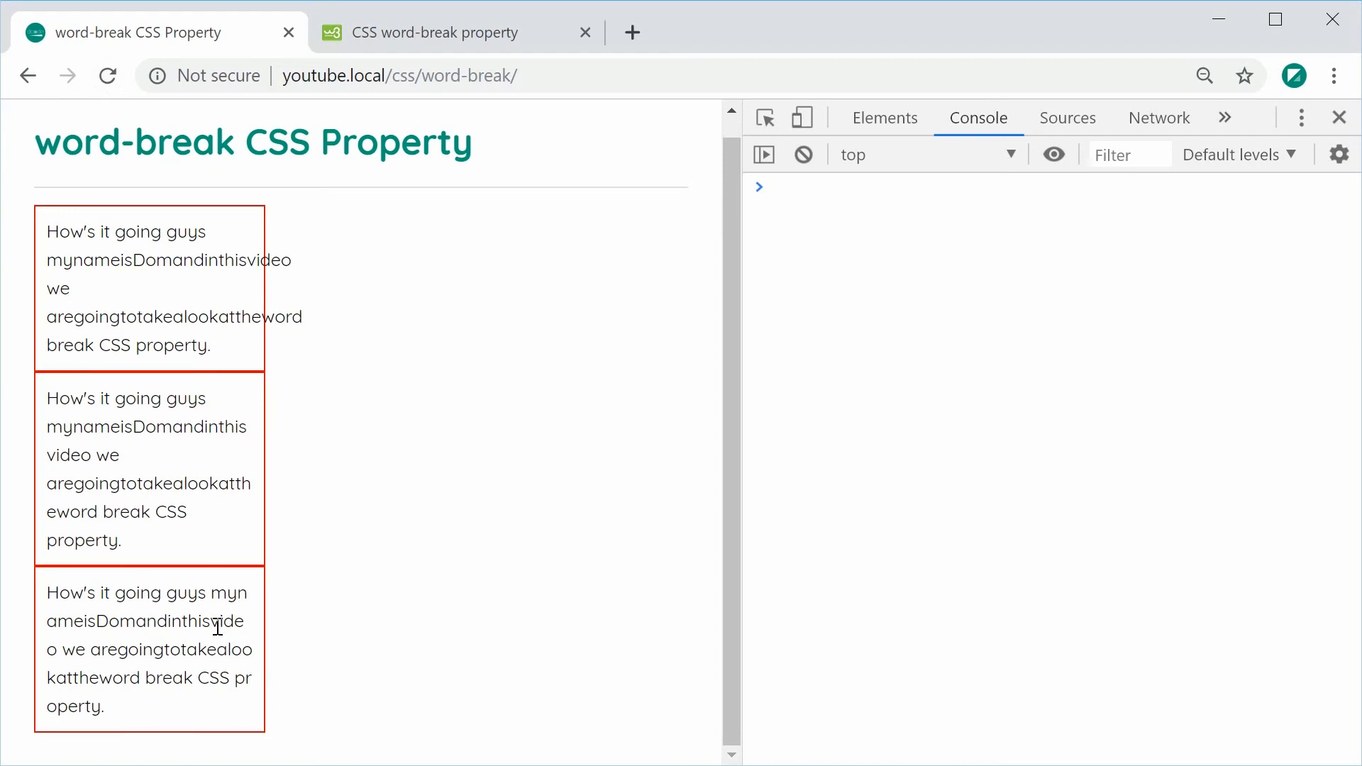
mouse_move(135, 652)
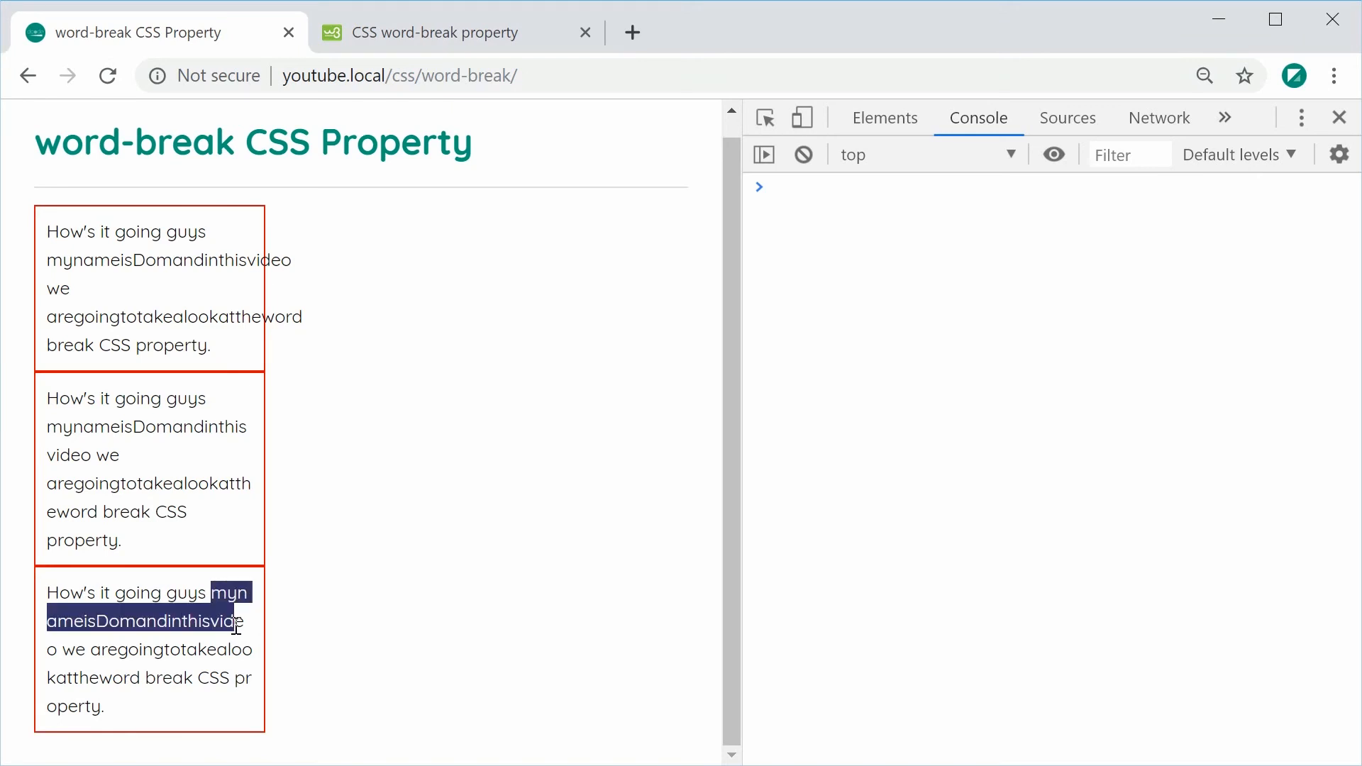
click(234, 642)
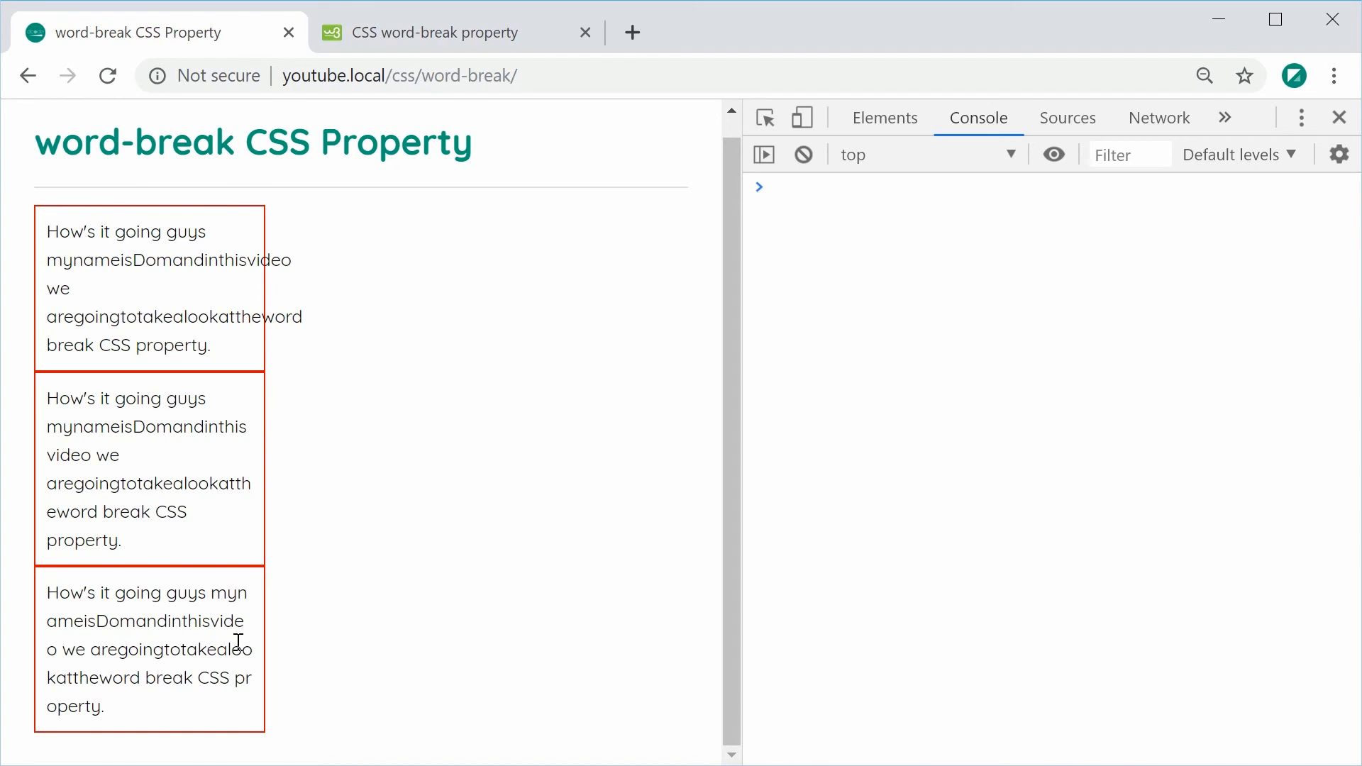
mouse_move(458, 617)
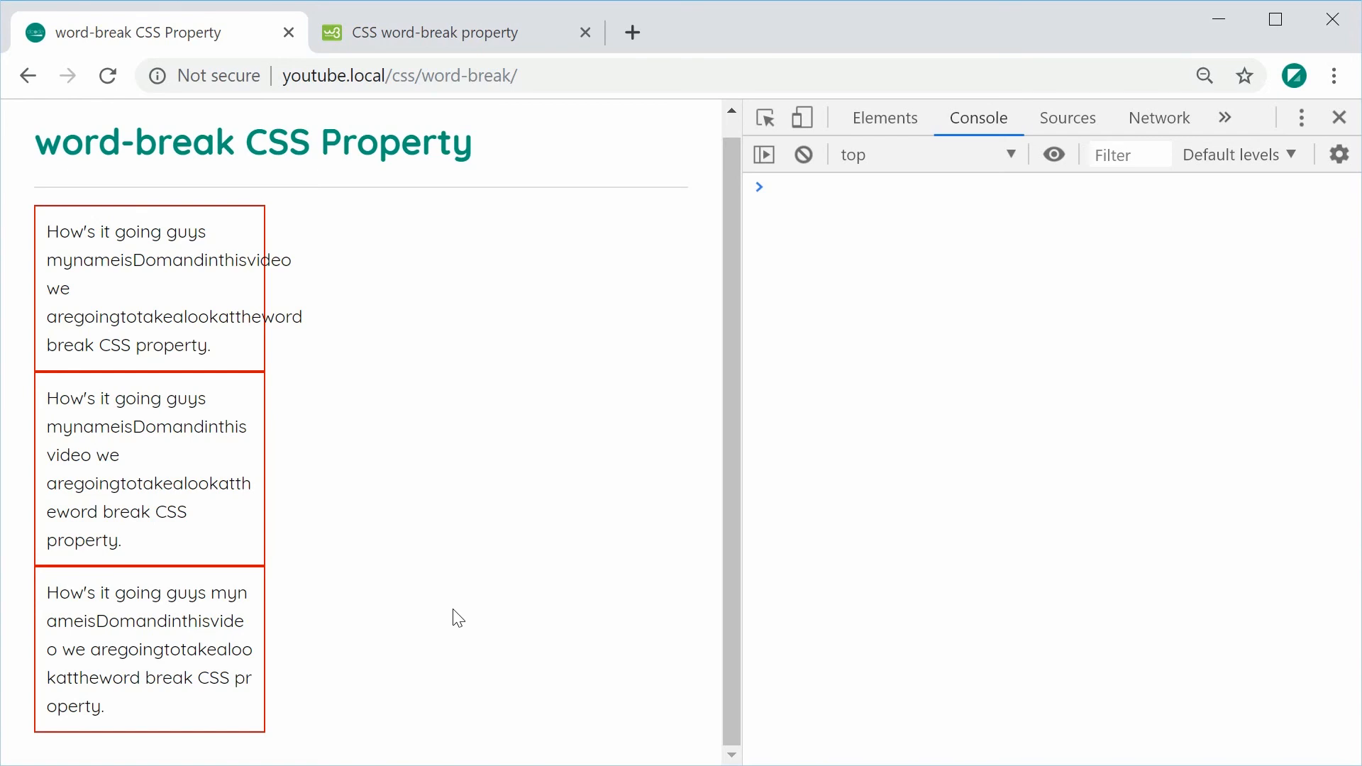
mouse_move(251, 119)
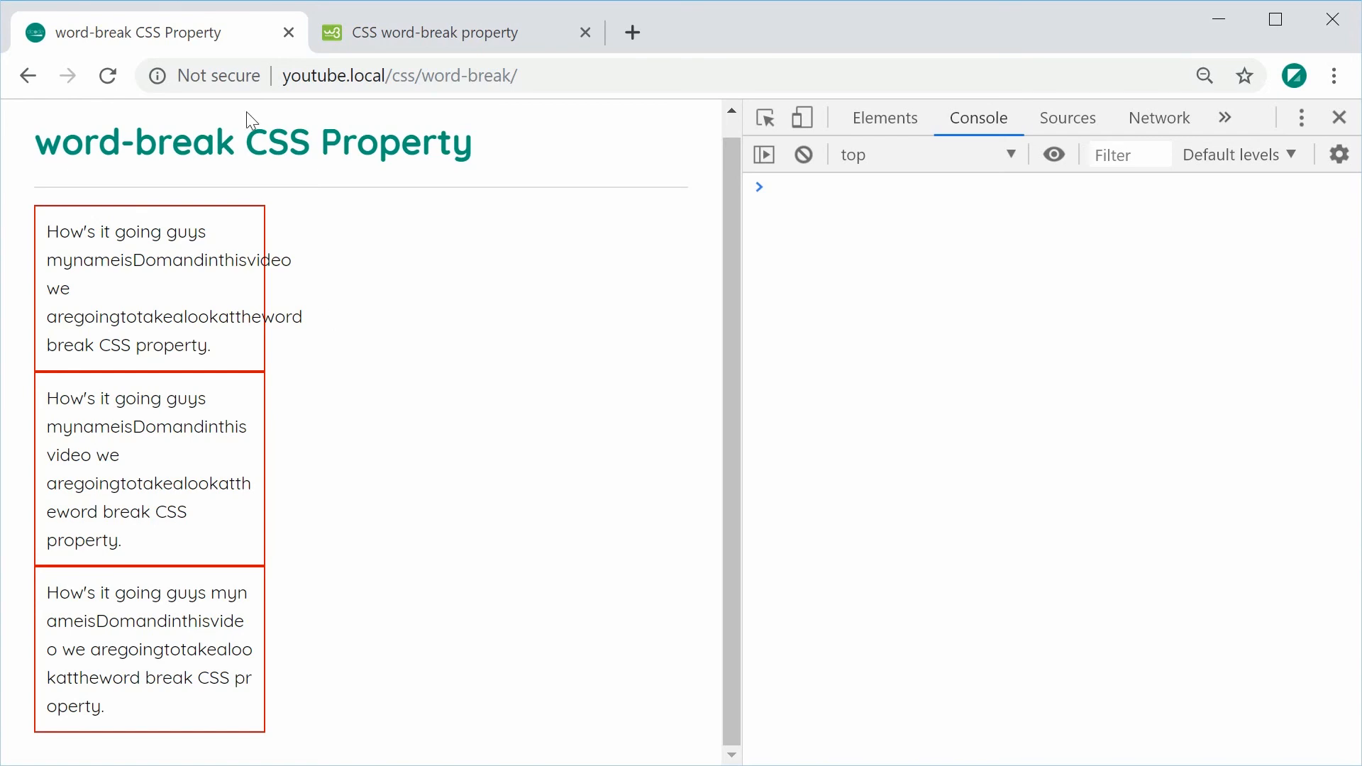
scroll(down, 3)
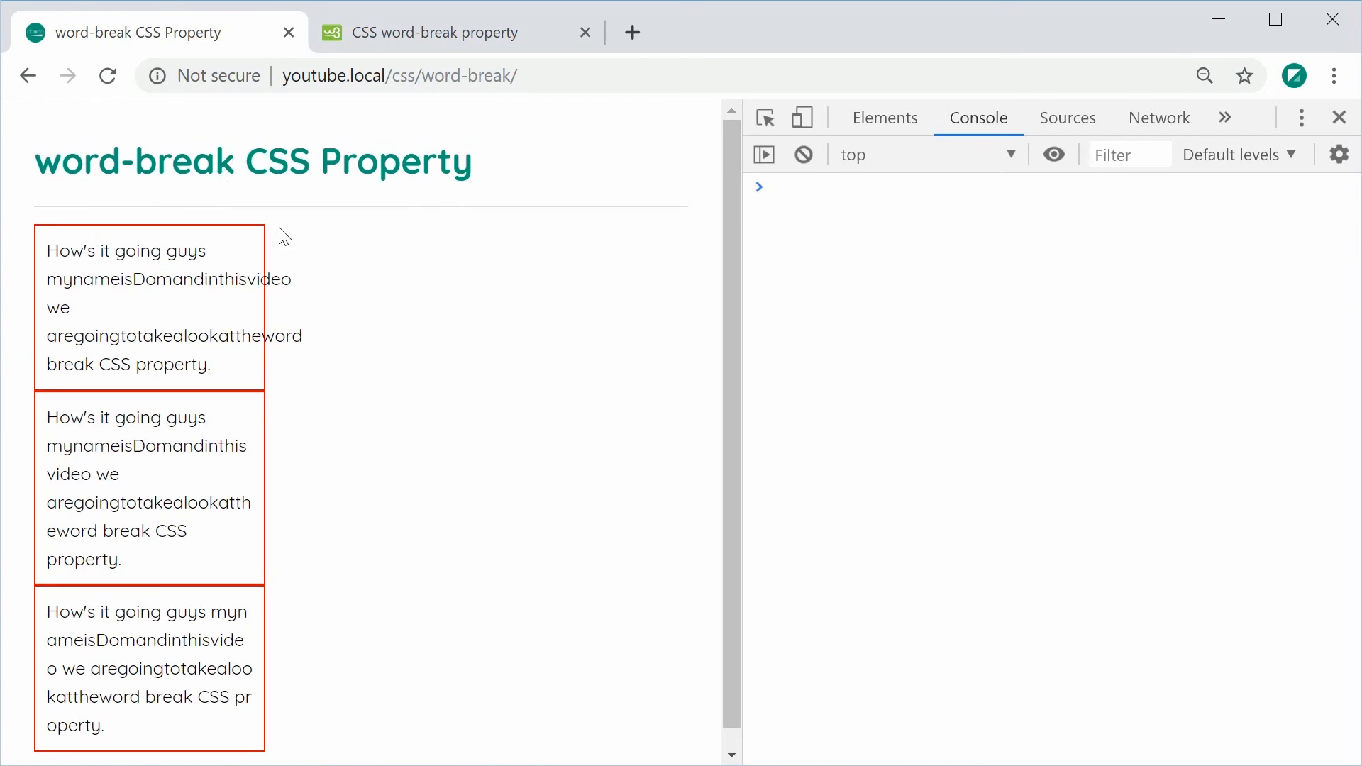
mouse_move(311, 301)
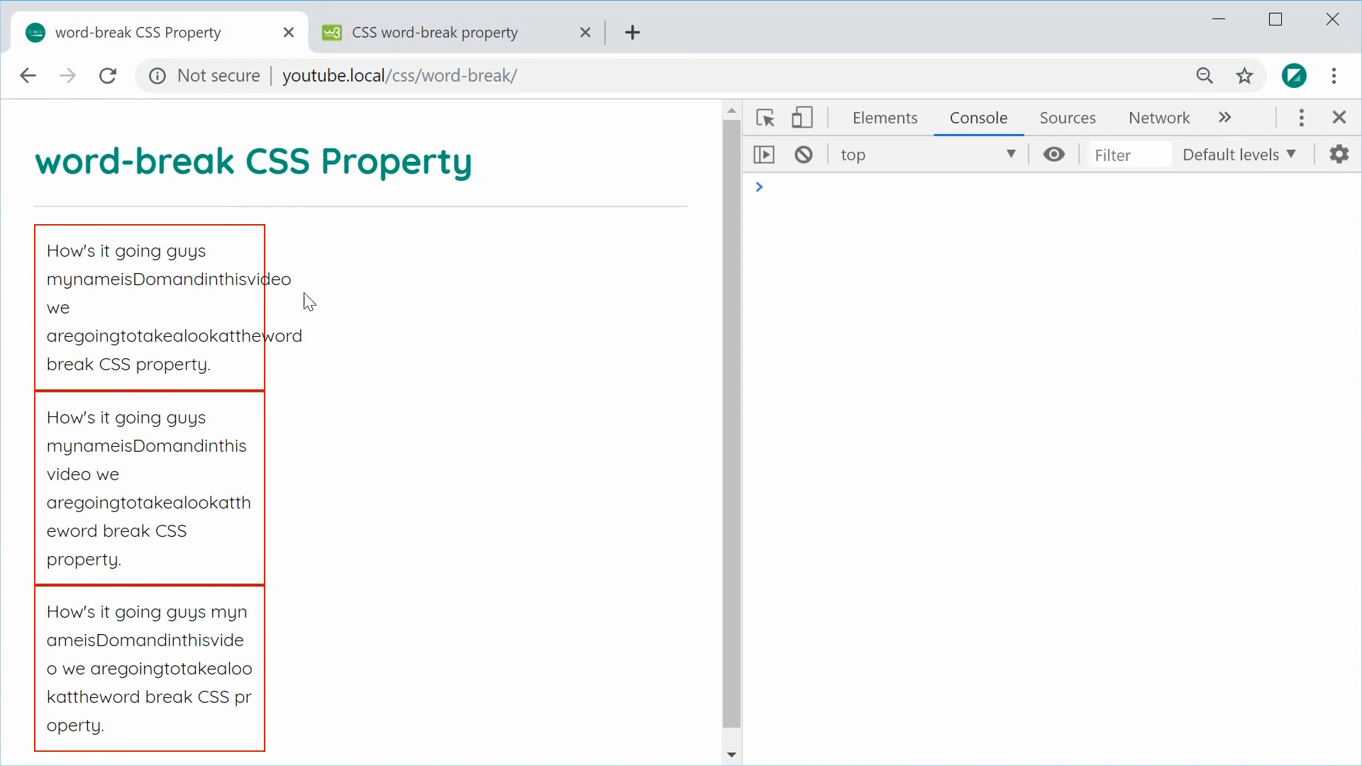
scroll(down, 3)
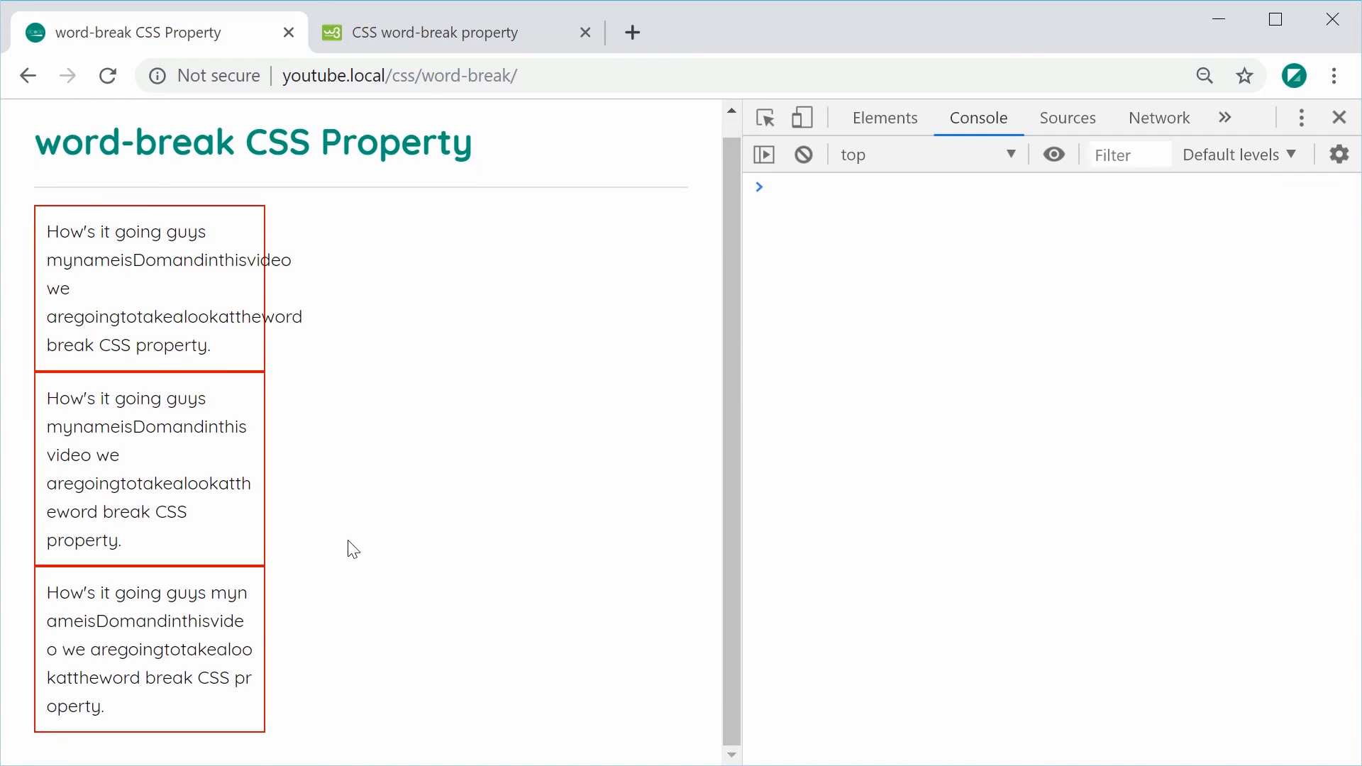
mouse_move(280, 470)
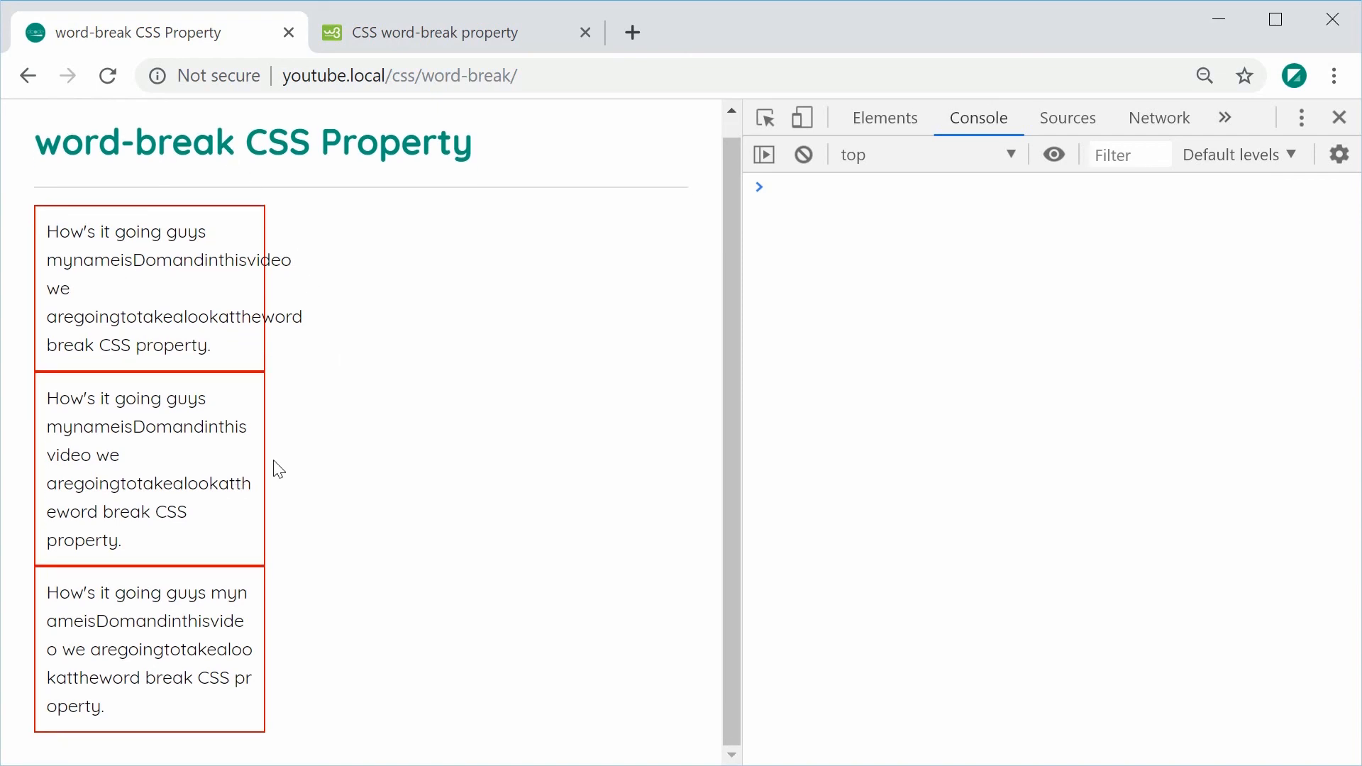